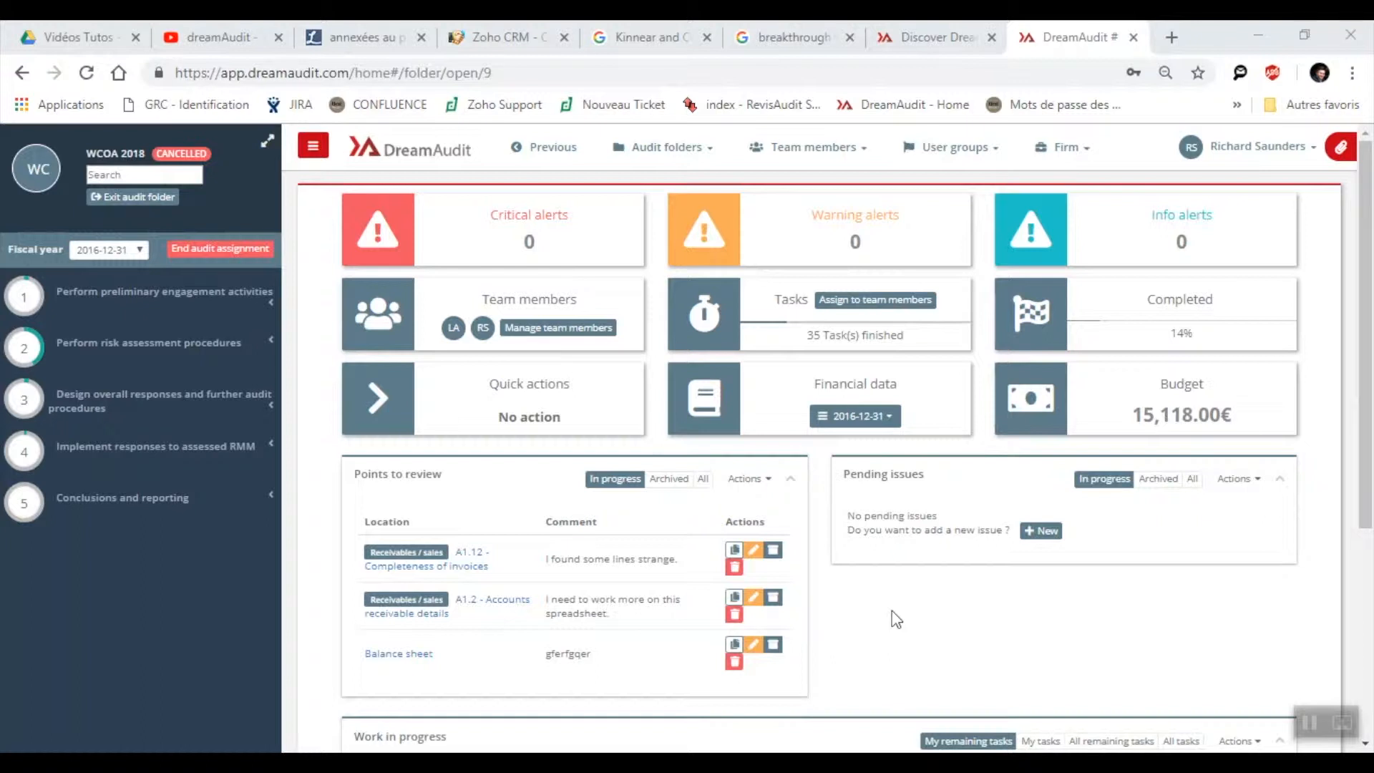
{"action": "mouse_move", "coordinate": [226, 525]}
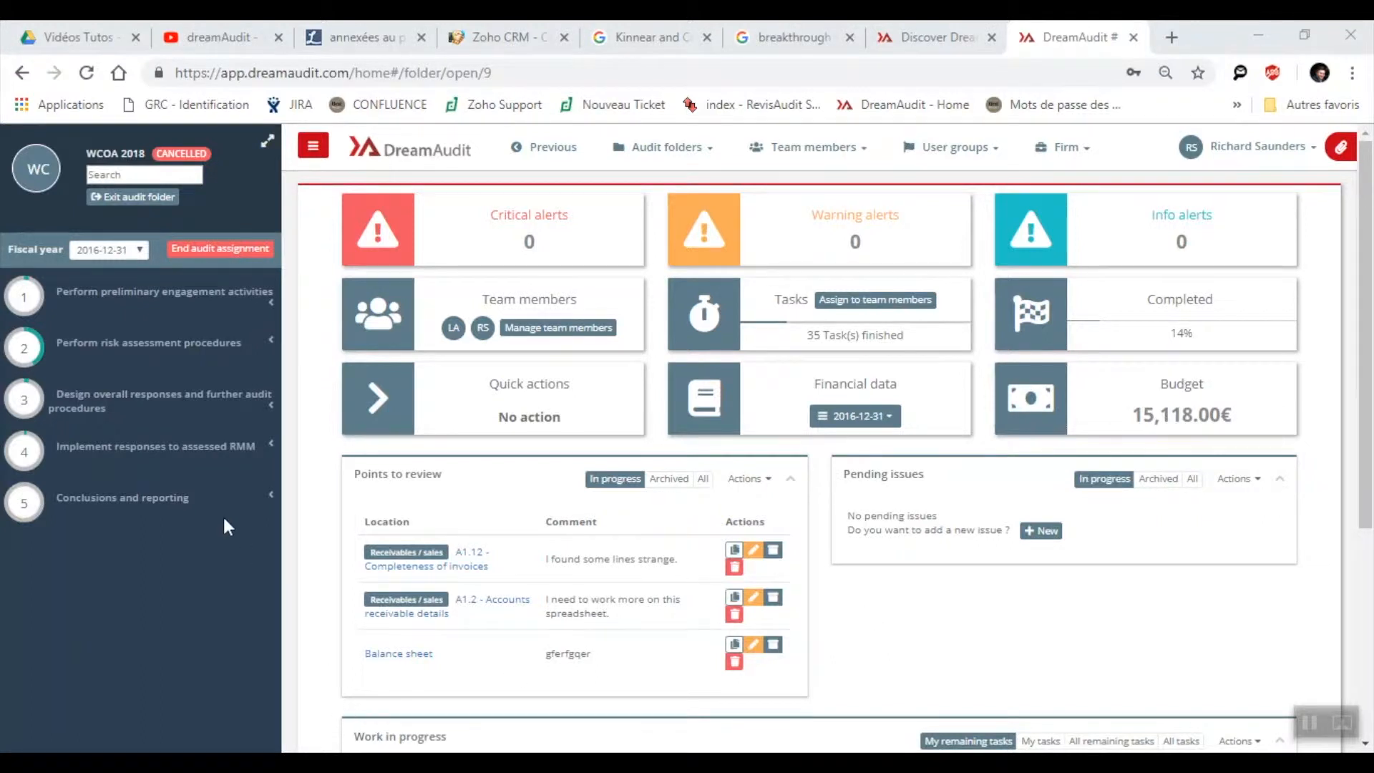
{"action": "mouse_move", "coordinate": [104, 400]}
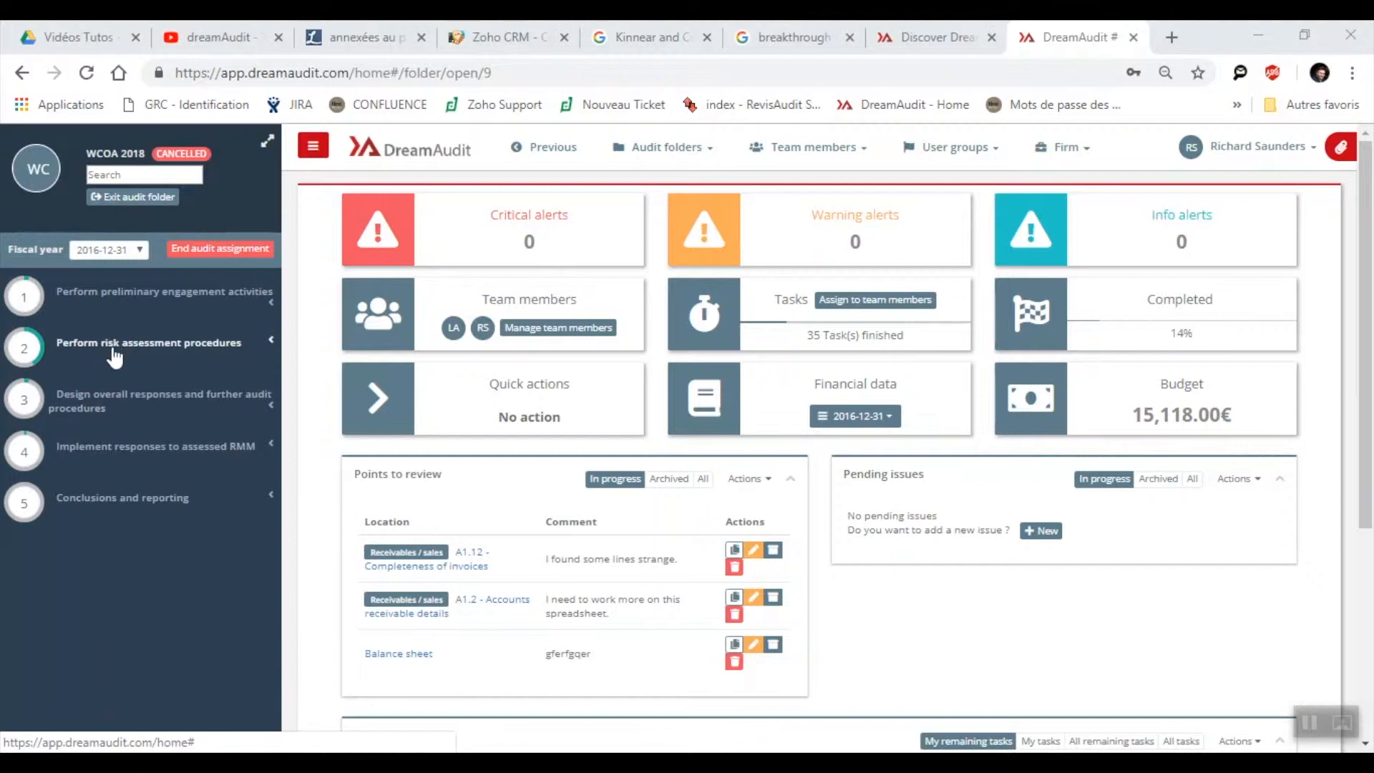
{"action": "mouse_move", "coordinate": [140, 355]}
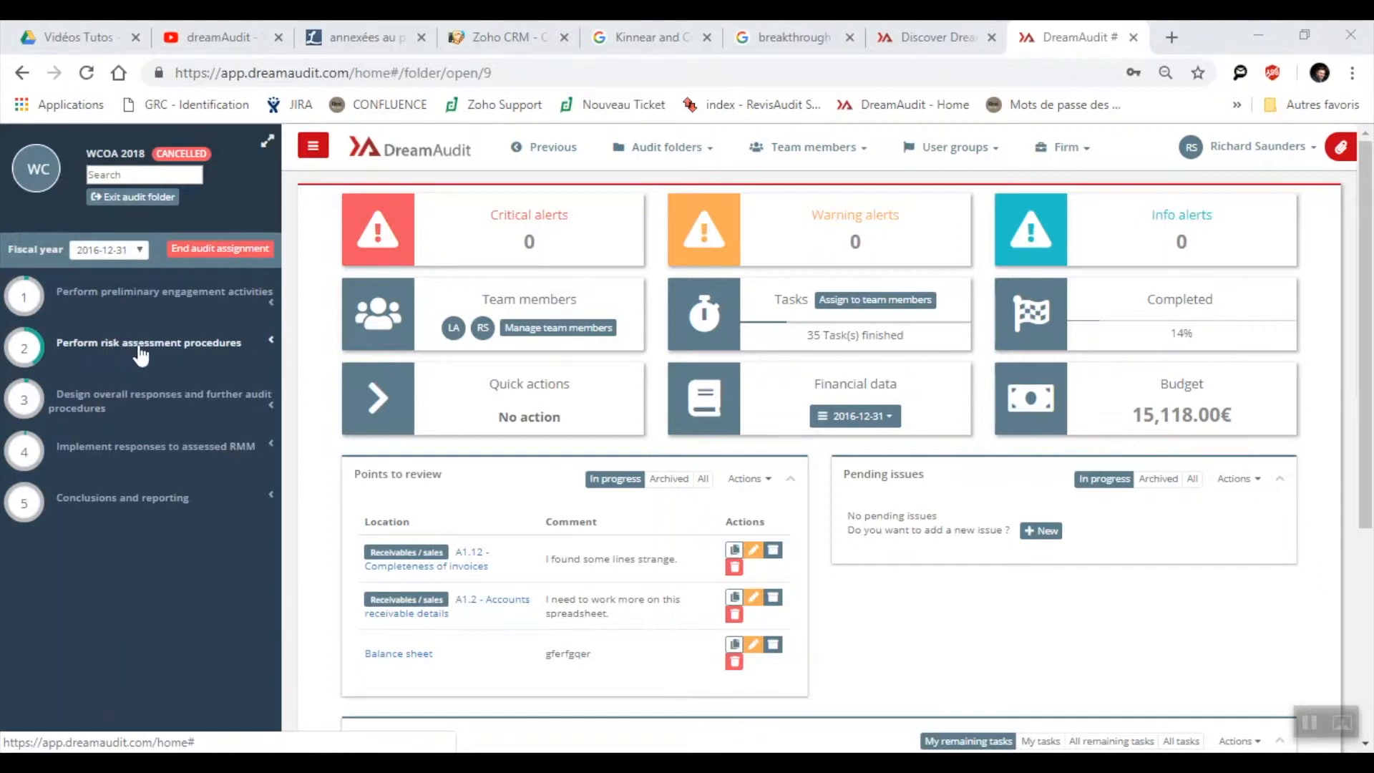
Step: Expand step 2 and Pervasive risks, then open The entity and its environment questionnaire
{"action": "left_click", "coordinate": [148, 342]}
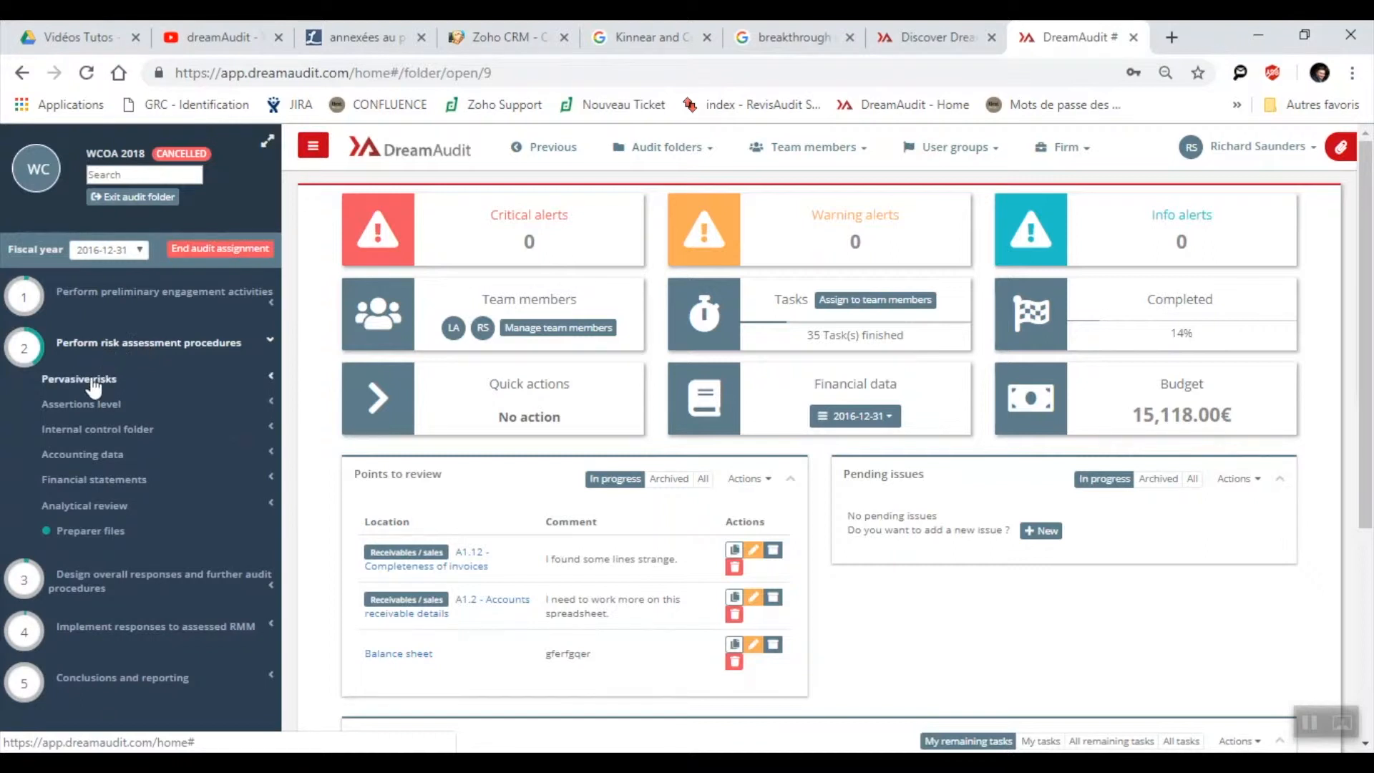
{"action": "left_click", "coordinate": [79, 378]}
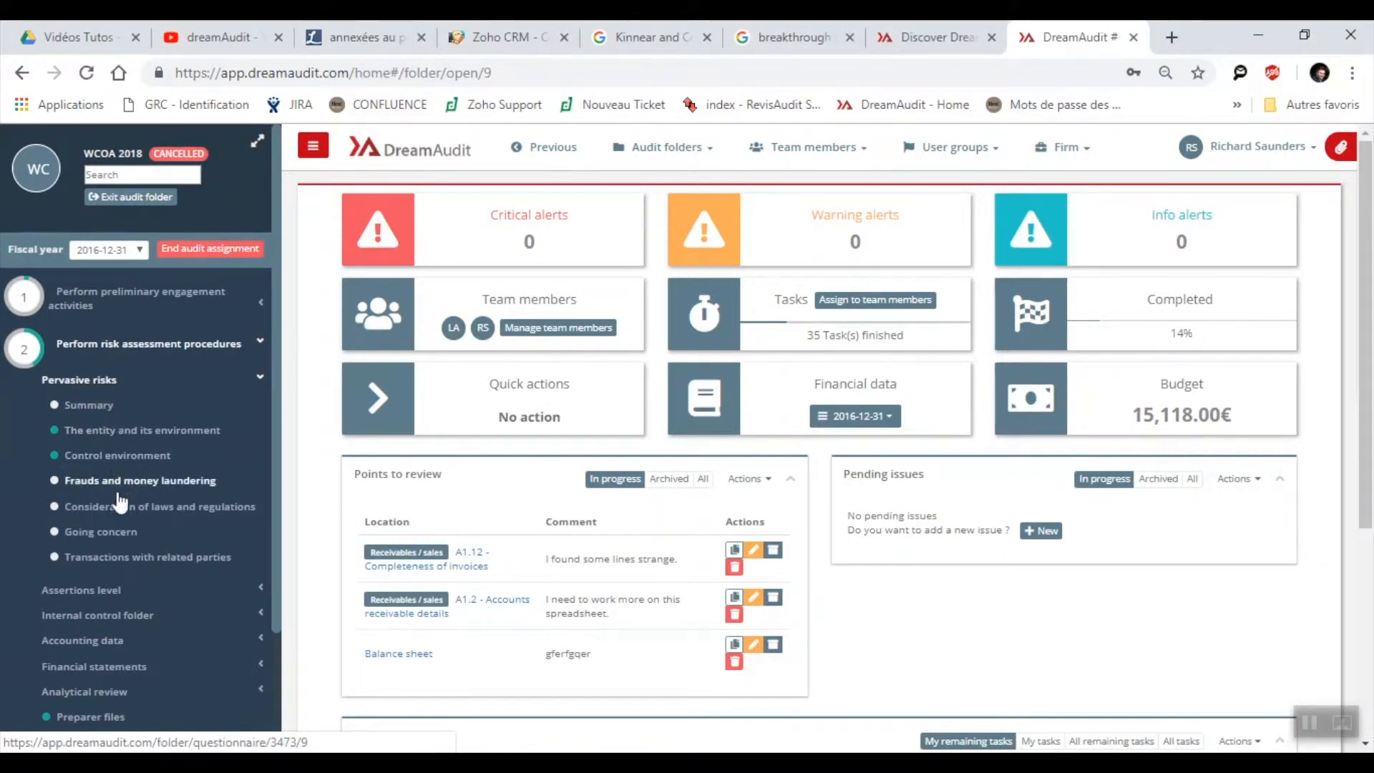
{"action": "mouse_move", "coordinate": [128, 489]}
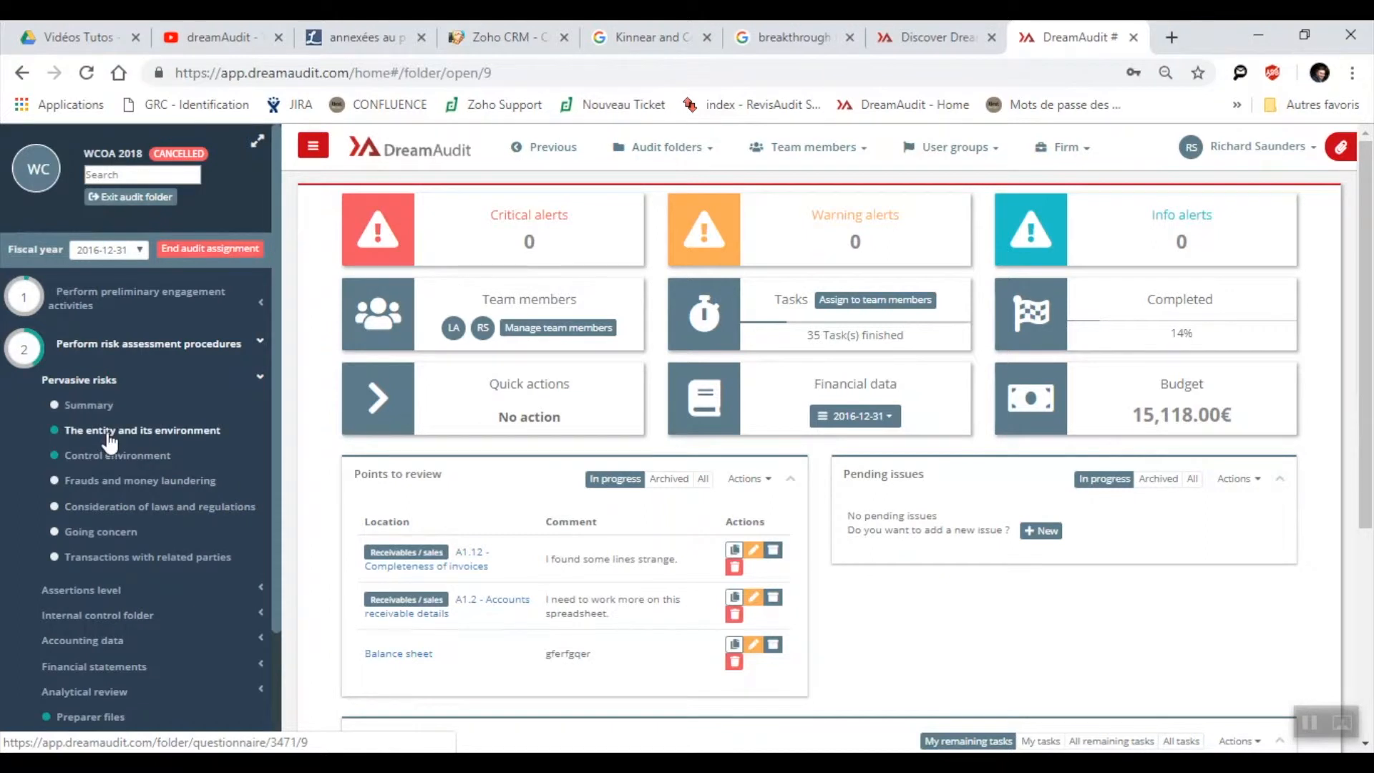
{"action": "left_click", "coordinate": [142, 430]}
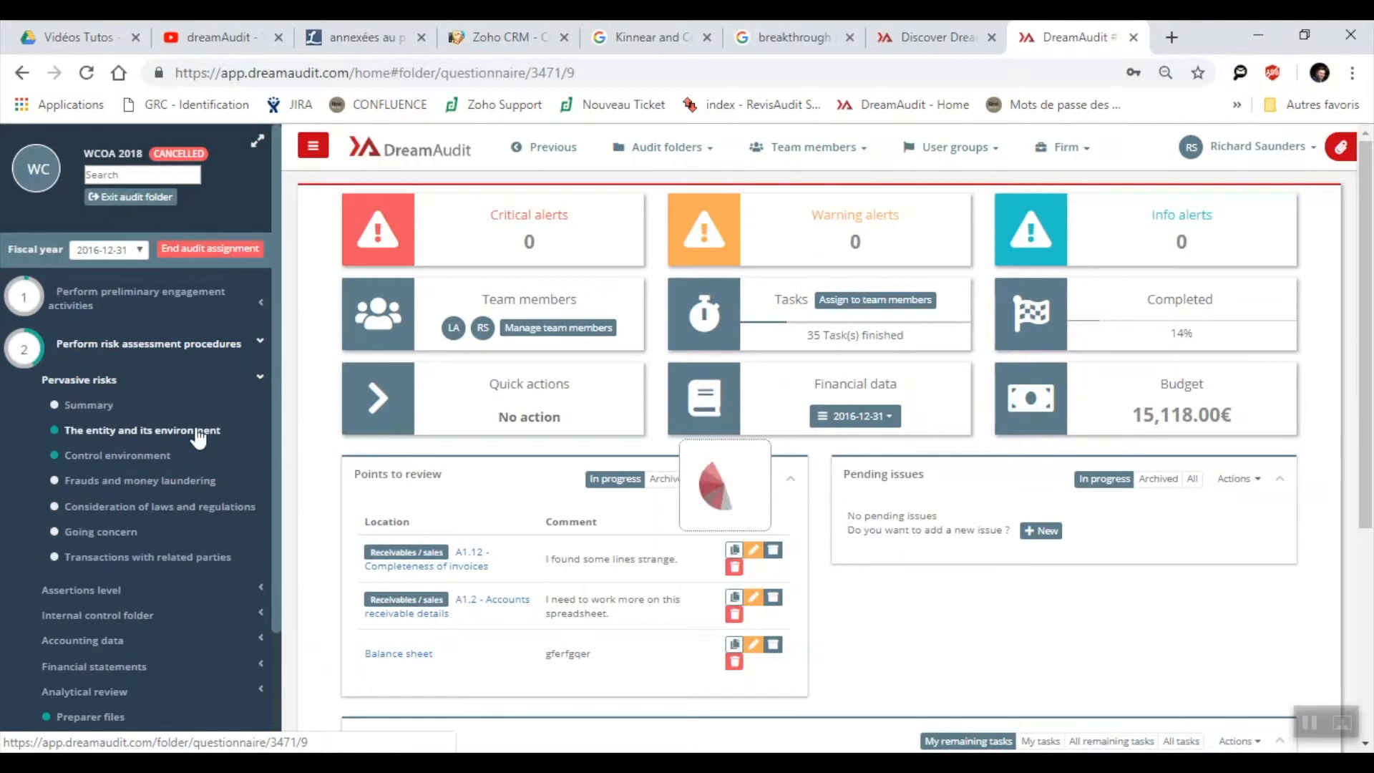
Step: Scroll through the entity-and-environment risk questions and edit question 2's 'A massive entity' description
{"action": "left_click", "coordinate": [142, 429]}
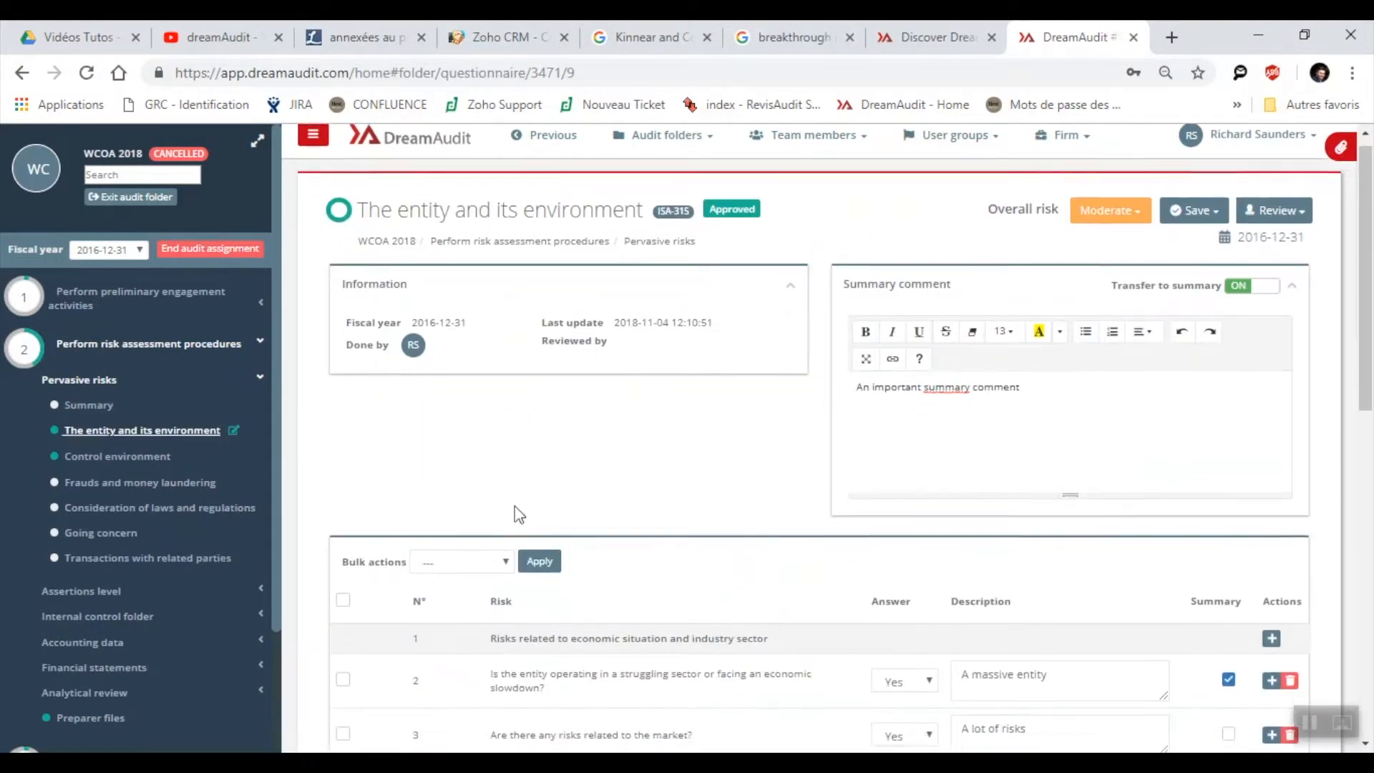
{"action": "scroll", "scroll_direction": "down", "scroll_amount": 3}
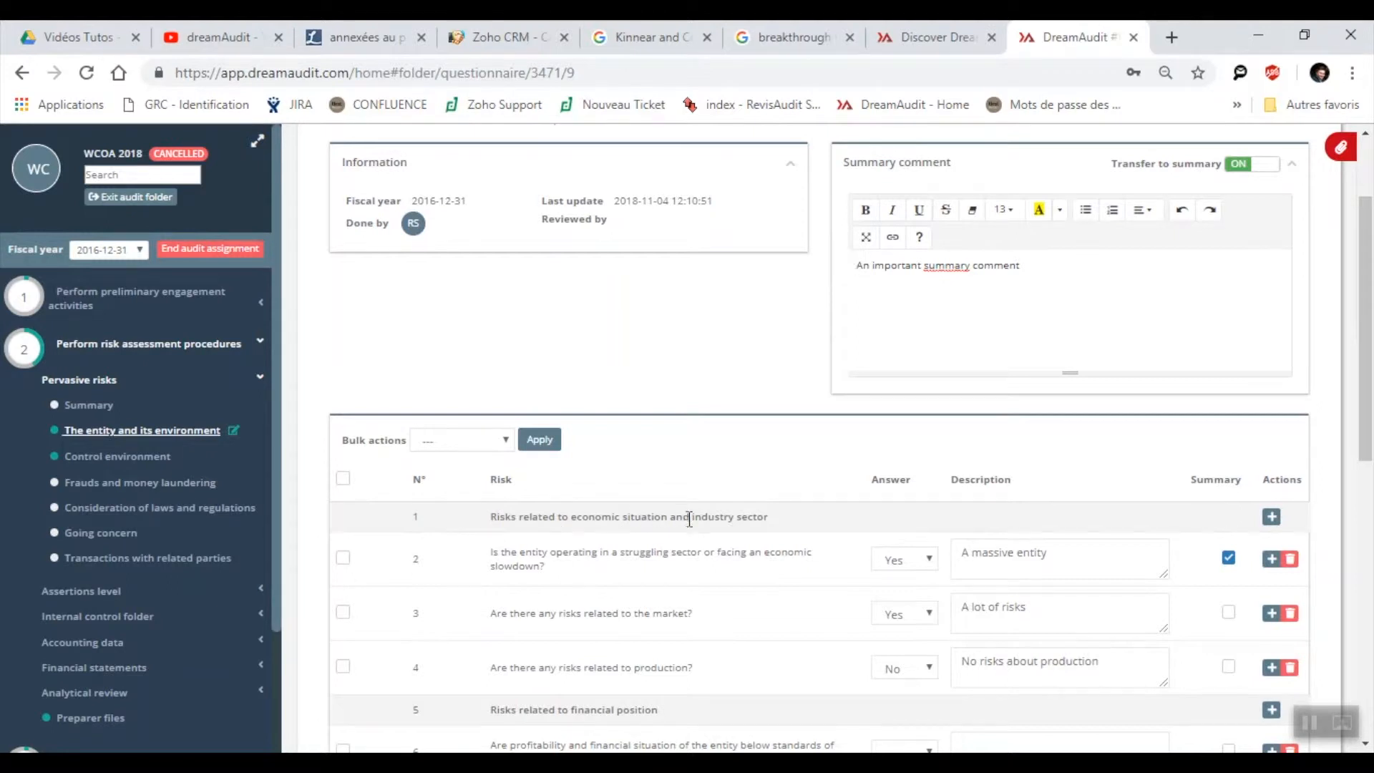
{"action": "mouse_move", "coordinate": [821, 570]}
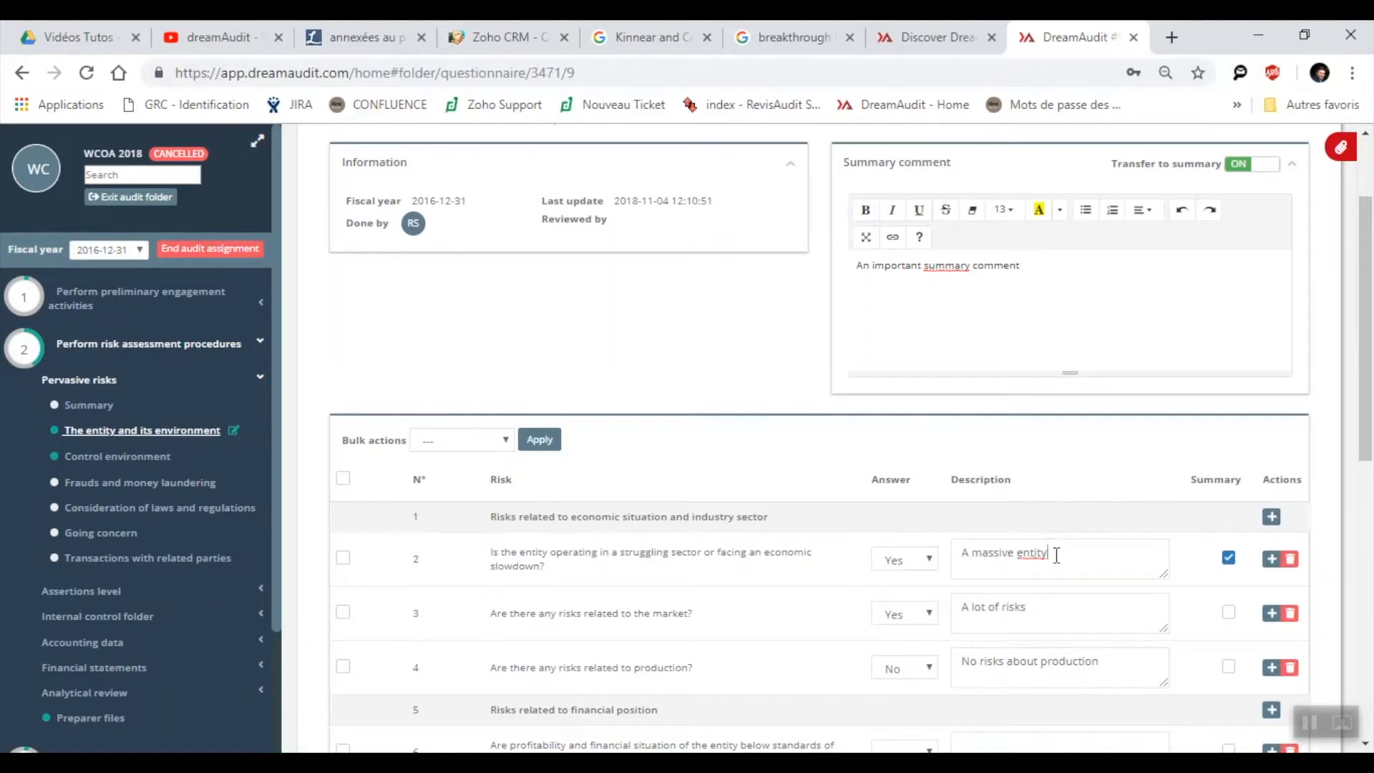
{"action": "left_click", "coordinate": [1060, 559]}
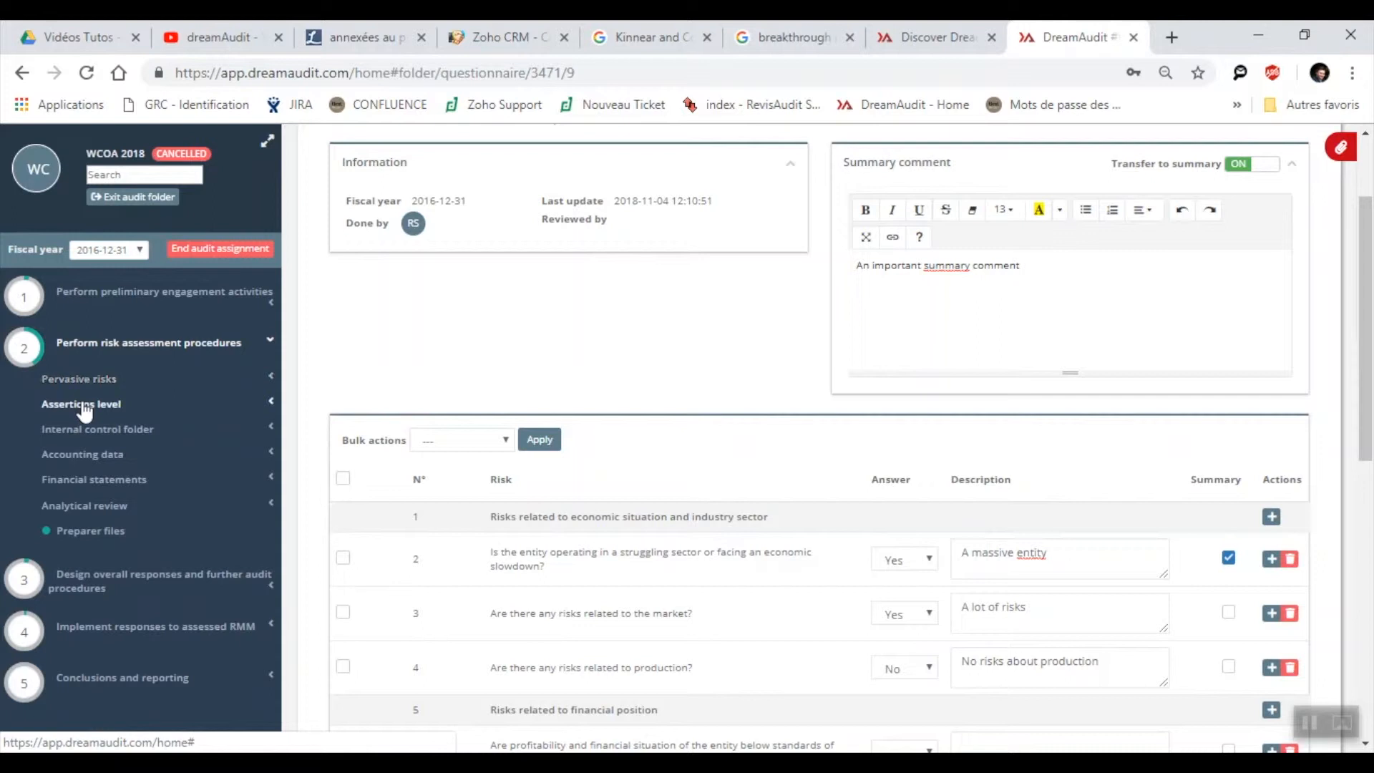
Step: Expand Assertions level and open the Receivables / sales questionnaire showing per-assertion risk levels
{"action": "left_click", "coordinate": [80, 404]}
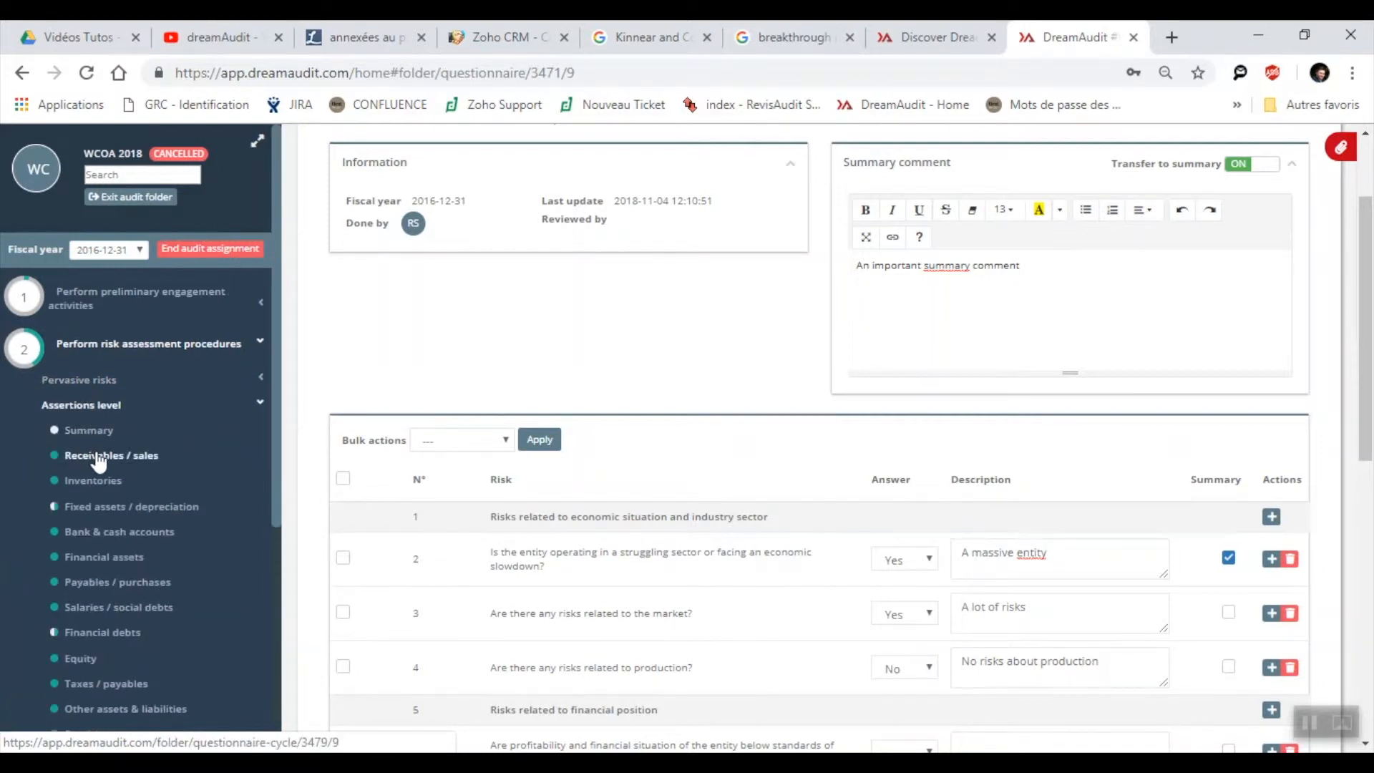
{"action": "left_click", "coordinate": [112, 455]}
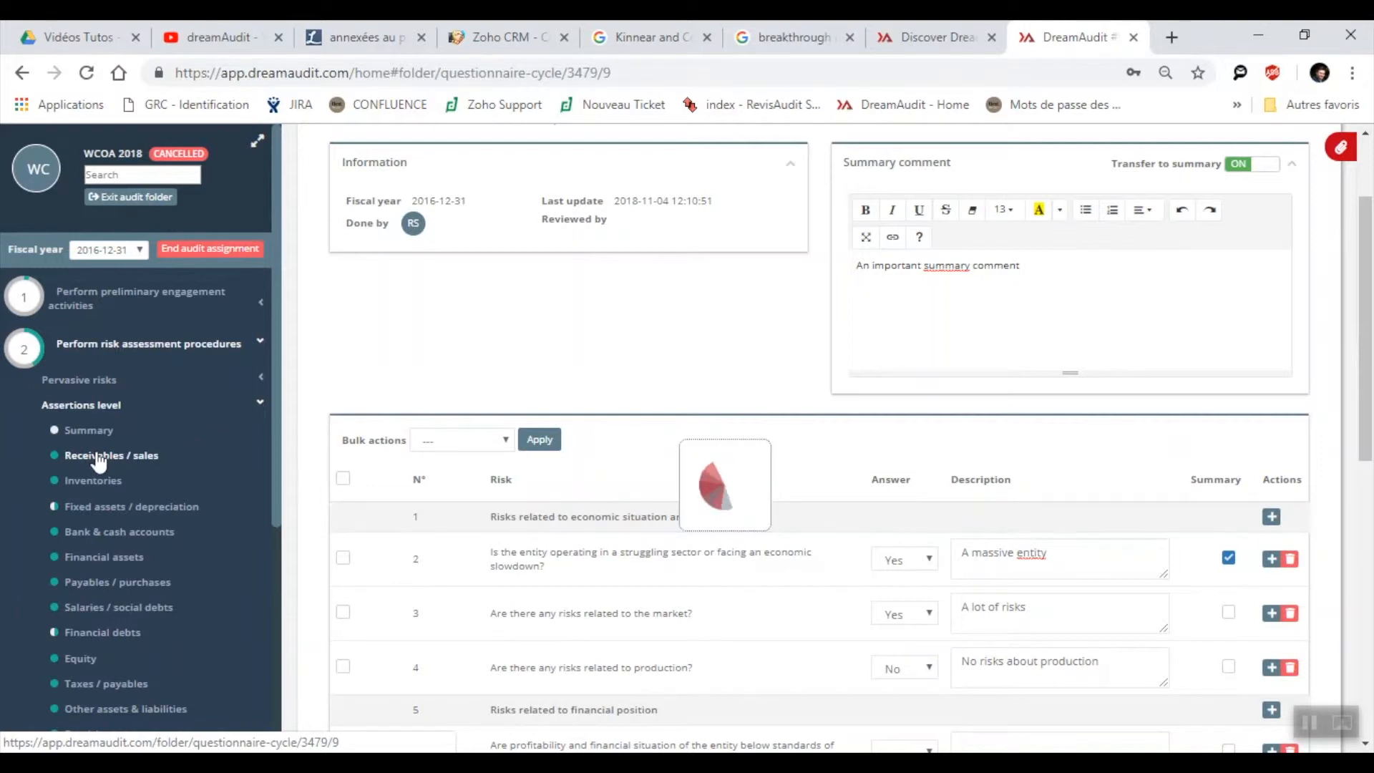
{"action": "left_click", "coordinate": [112, 455]}
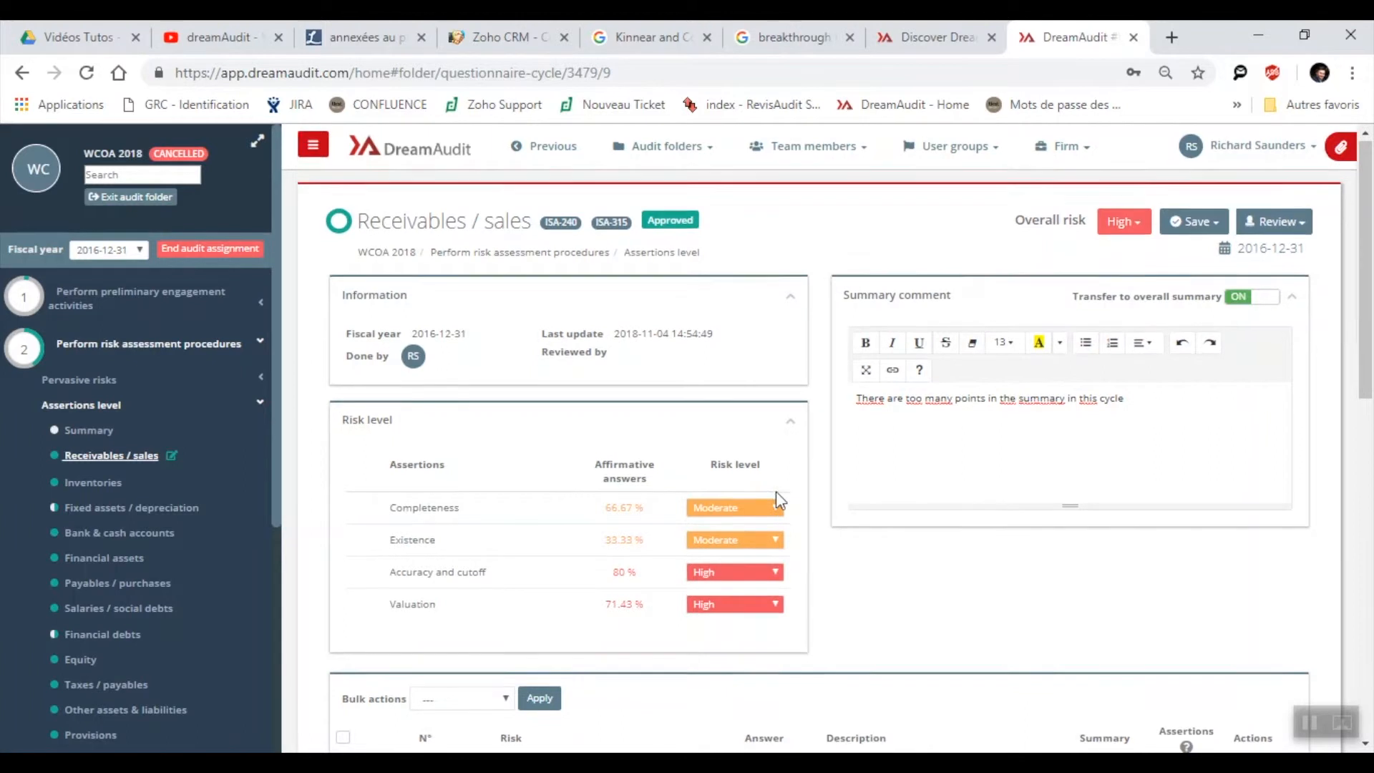
{"action": "scroll", "scroll_direction": "down", "scroll_amount": 3}
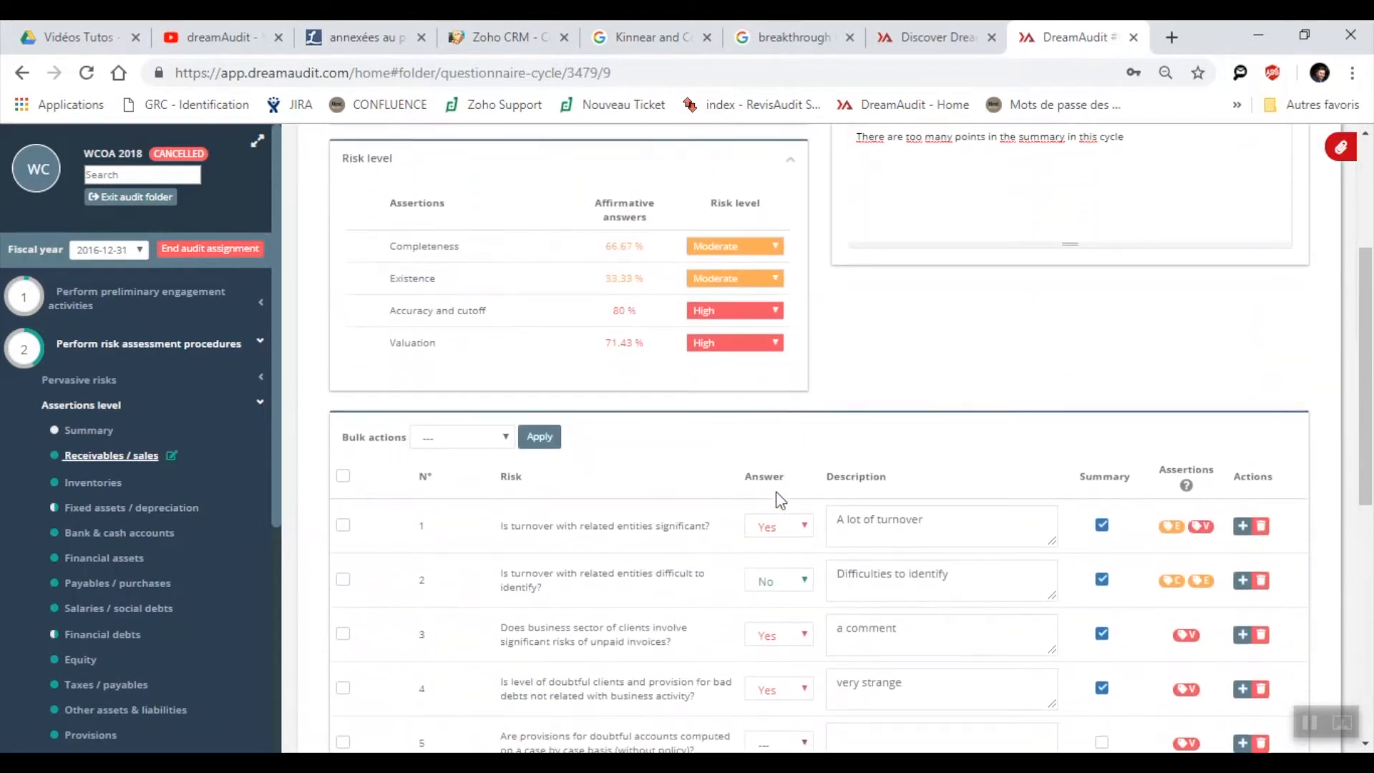
{"action": "mouse_move", "coordinate": [620, 552]}
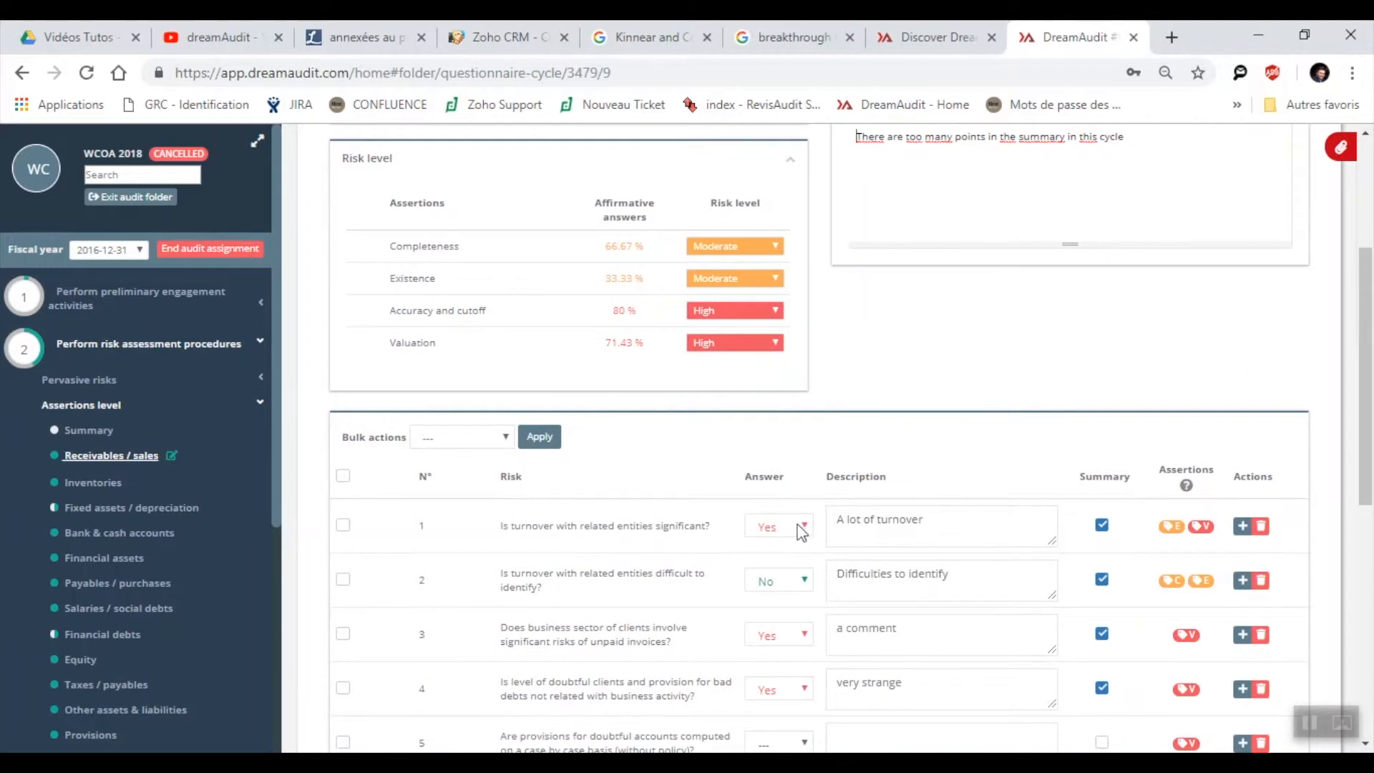
Step: Answer question 1 No, observe risk levels, then restore Yes (Existence 33.33 %, Valuation 71.43 %)
{"action": "left_click", "coordinate": [777, 526]}
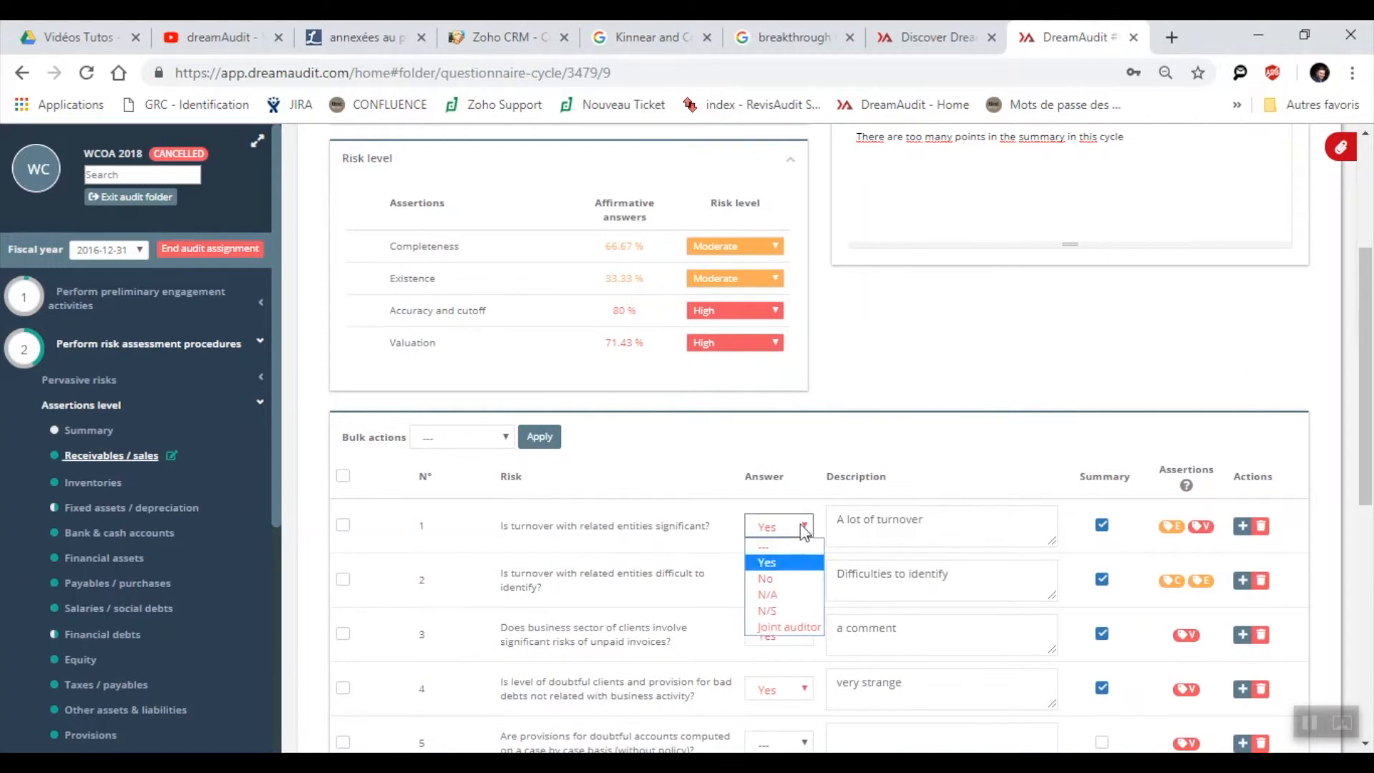
{"action": "mouse_move", "coordinate": [604, 247]}
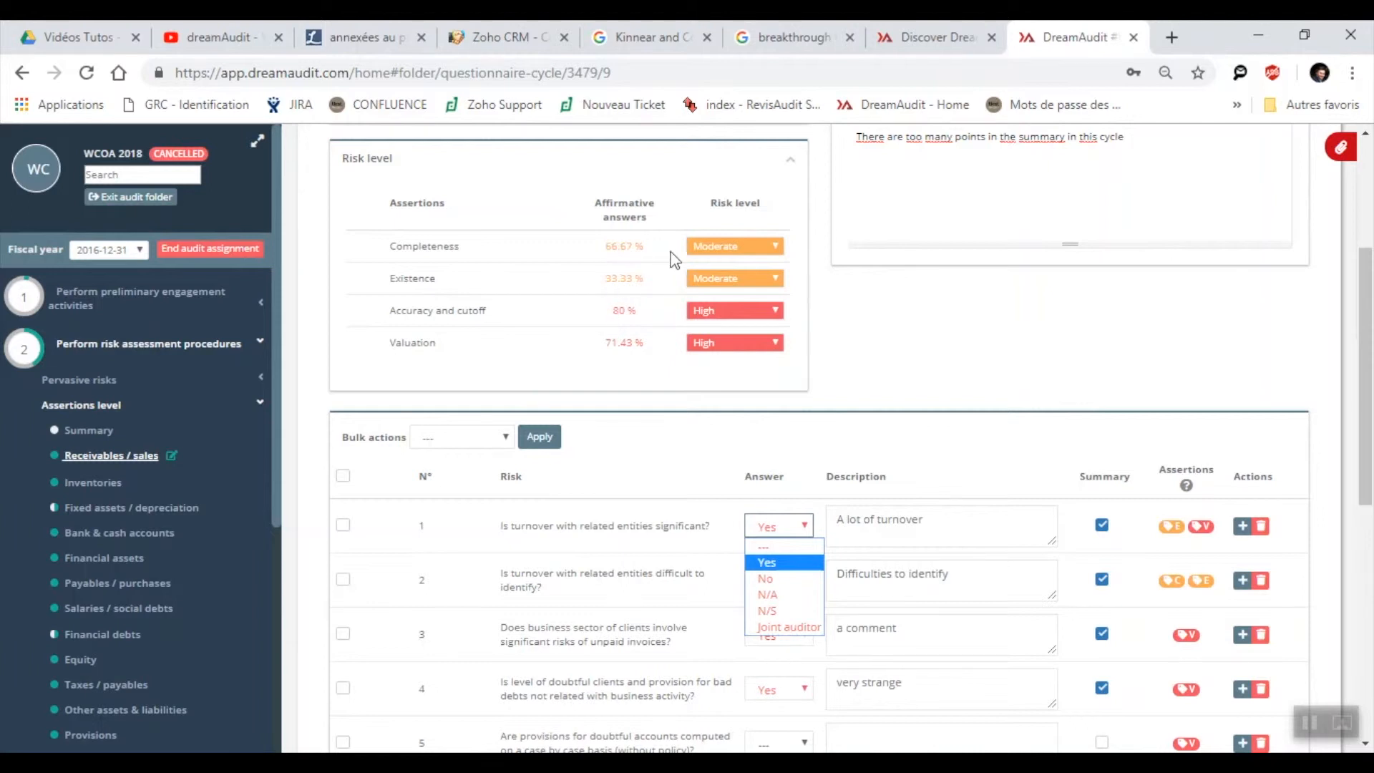
{"action": "mouse_move", "coordinate": [702, 355]}
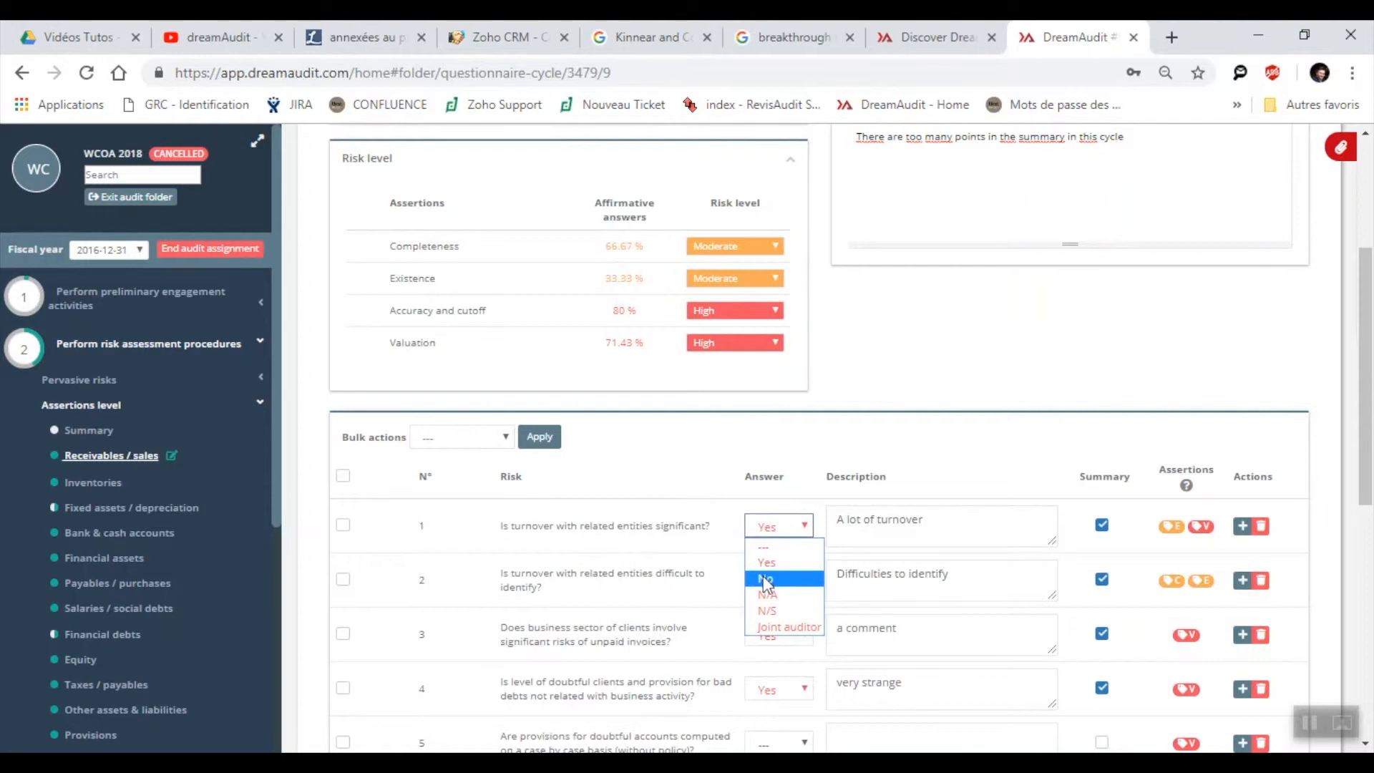
{"action": "left_click", "coordinate": [765, 578]}
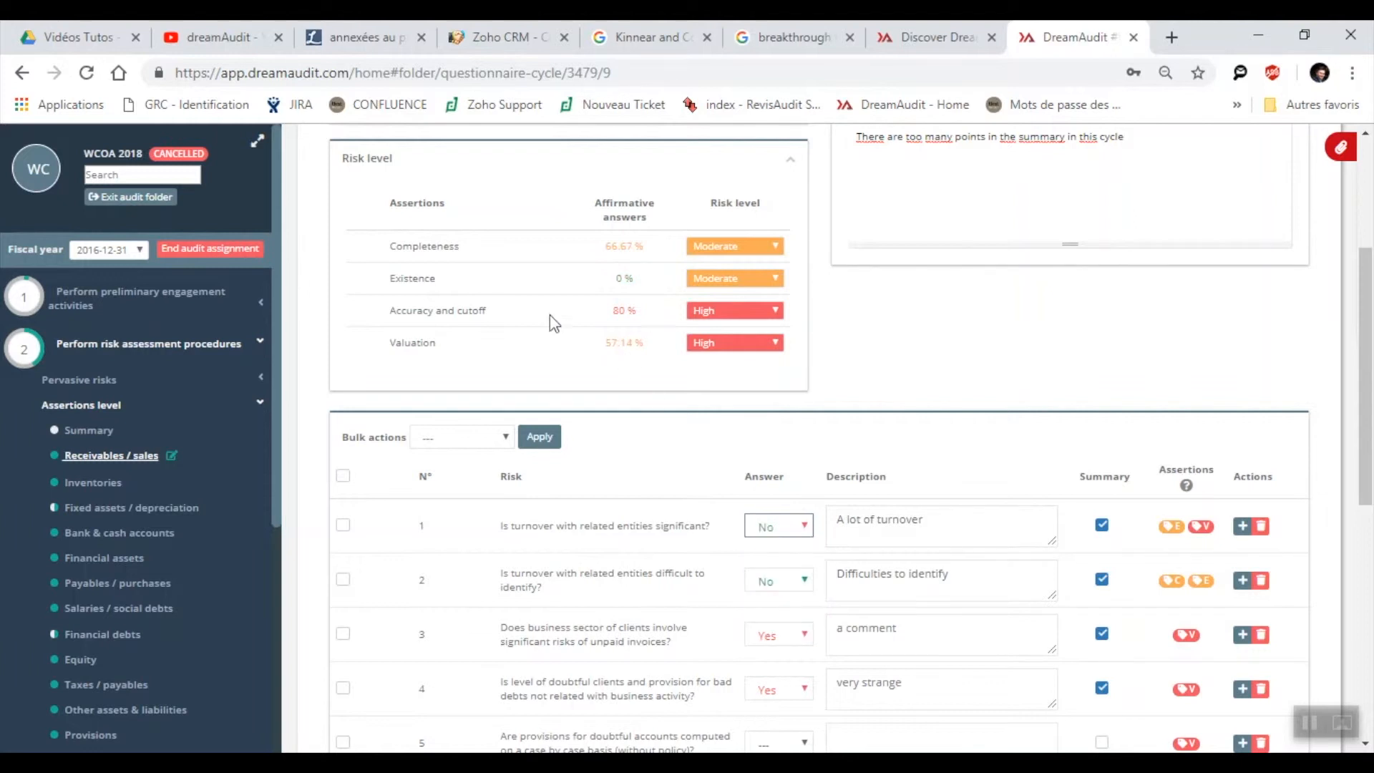
{"action": "mouse_move", "coordinate": [638, 288]}
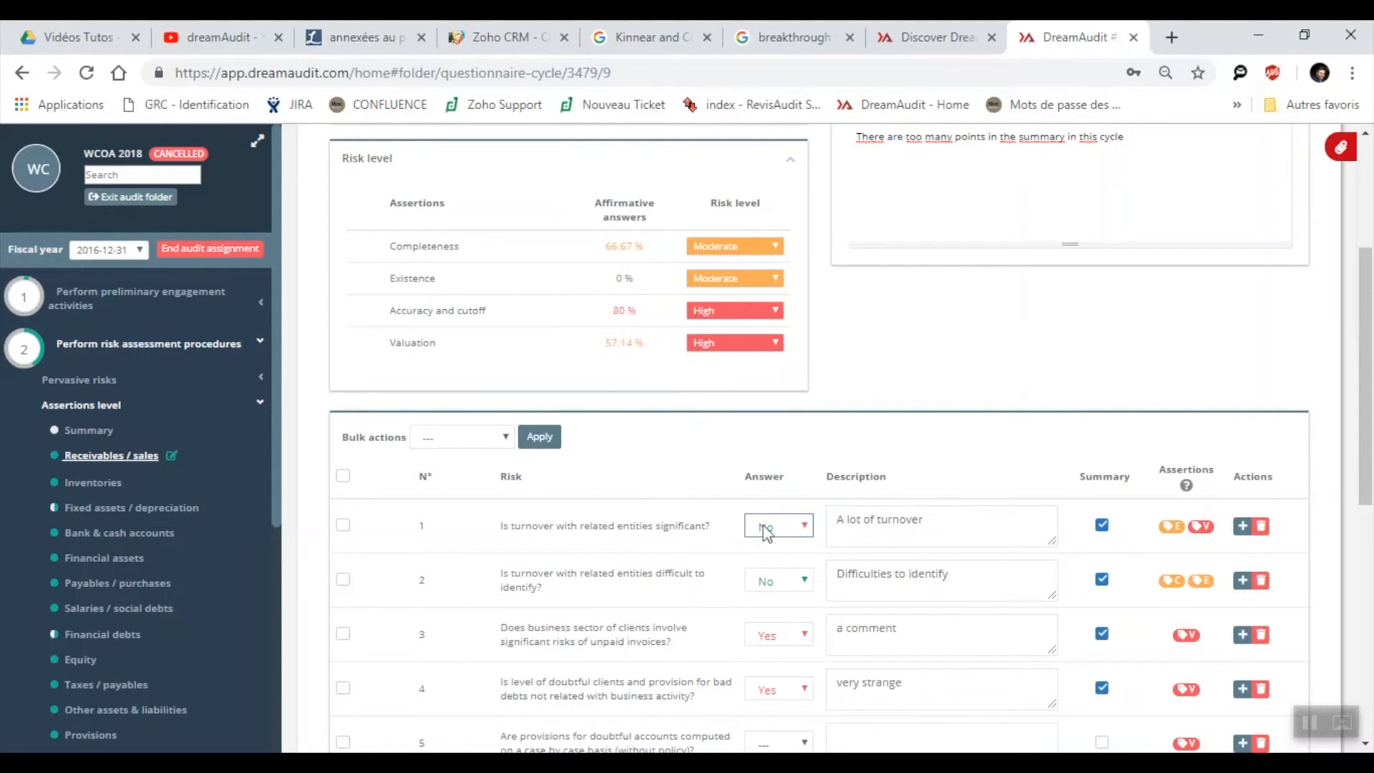
{"action": "left_click", "coordinate": [775, 526]}
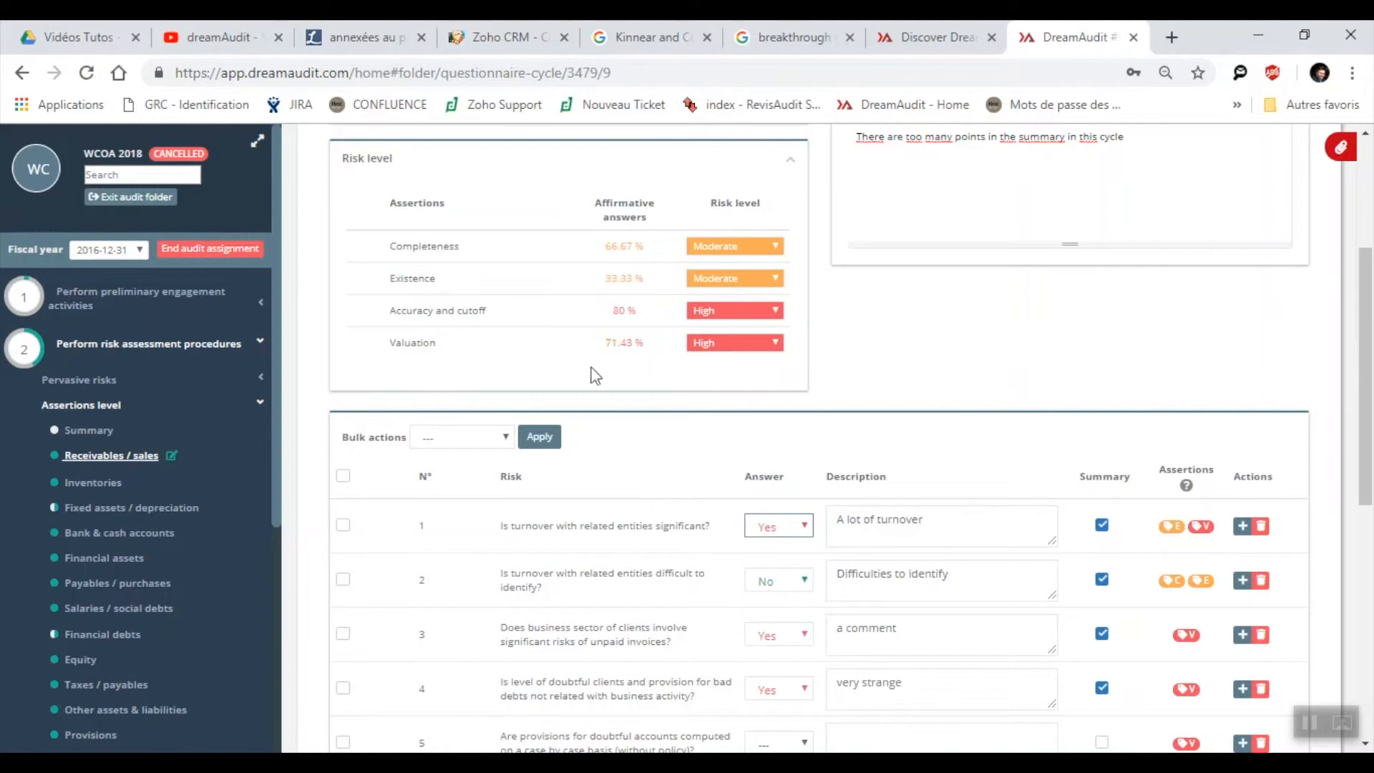
{"action": "mouse_move", "coordinate": [630, 363]}
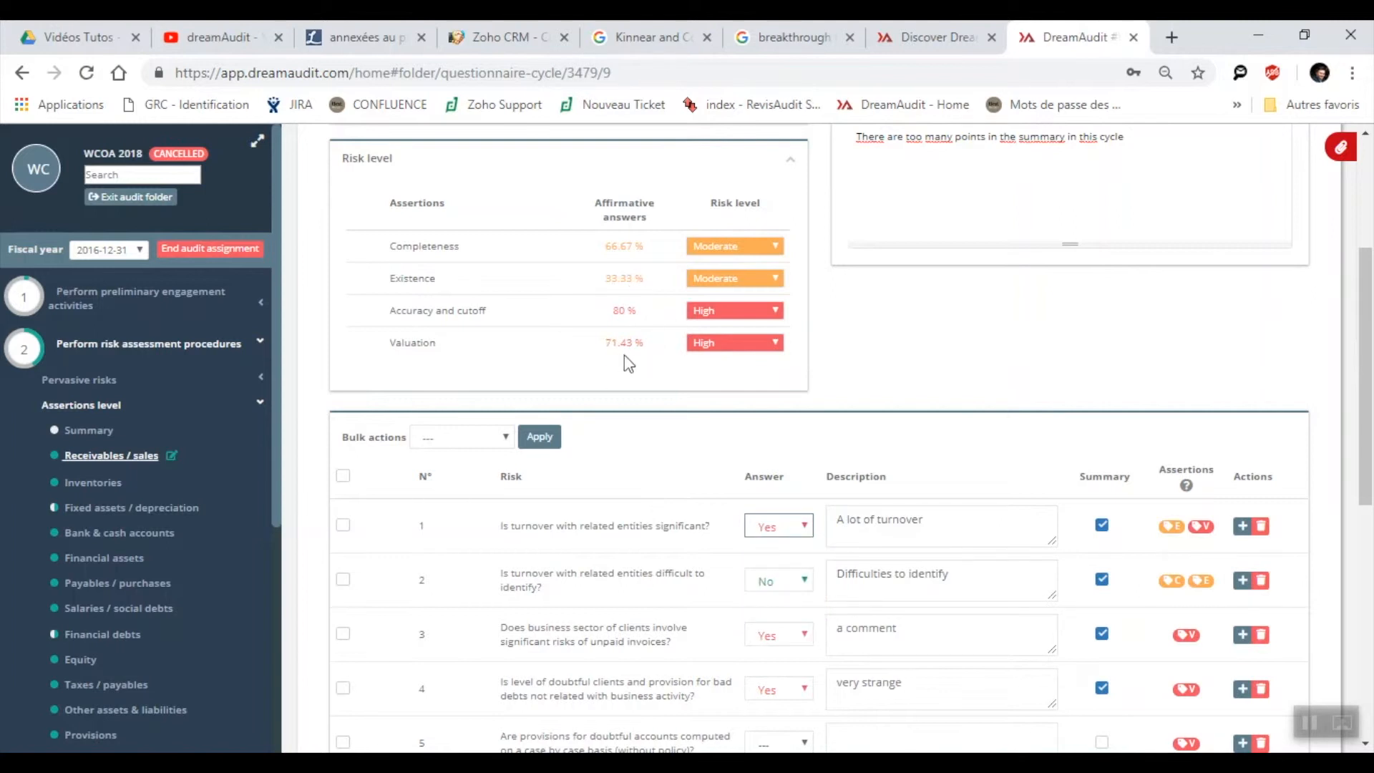
{"action": "scroll", "scroll_direction": "down", "scroll_amount": 3}
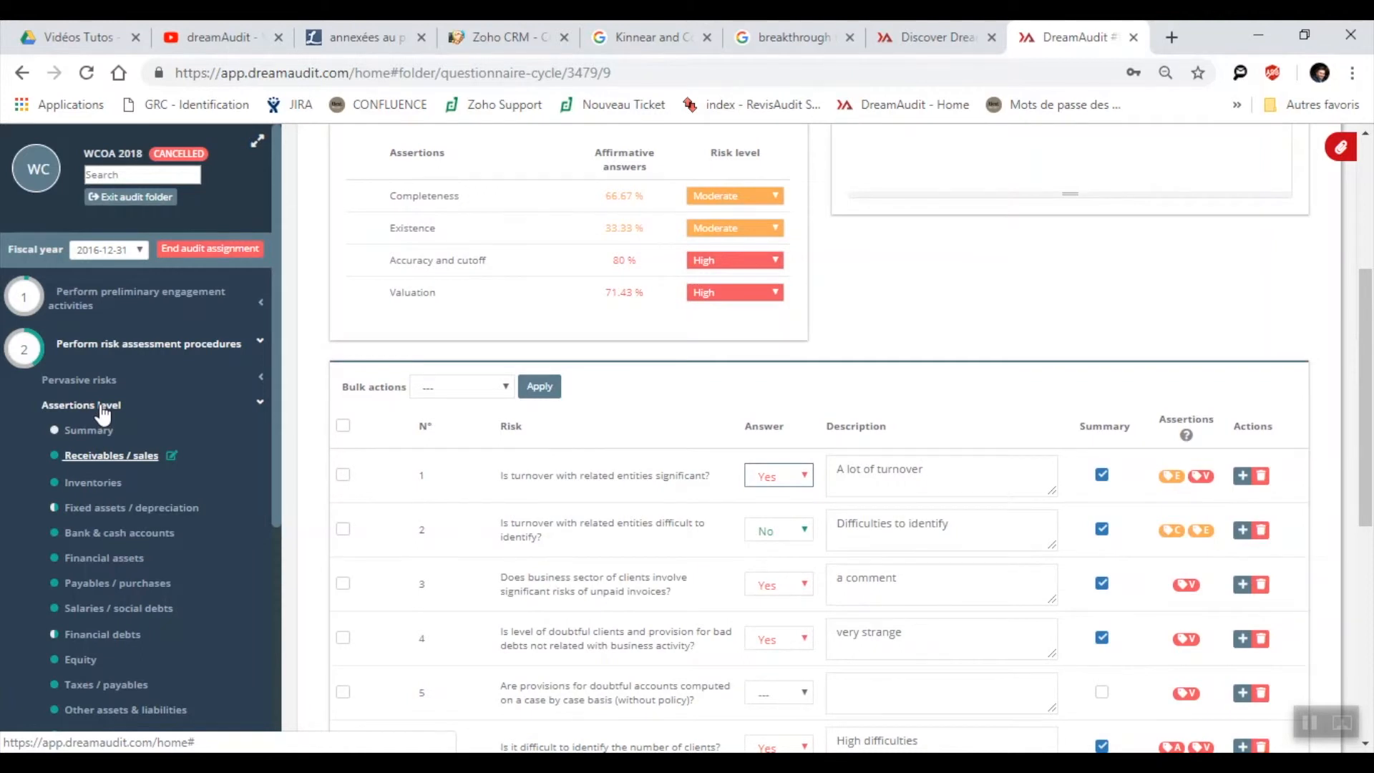
Step: Collapse Assertions level and open the Receivables / sales risks checklist in the Internal control folder
{"action": "left_click", "coordinate": [81, 404]}
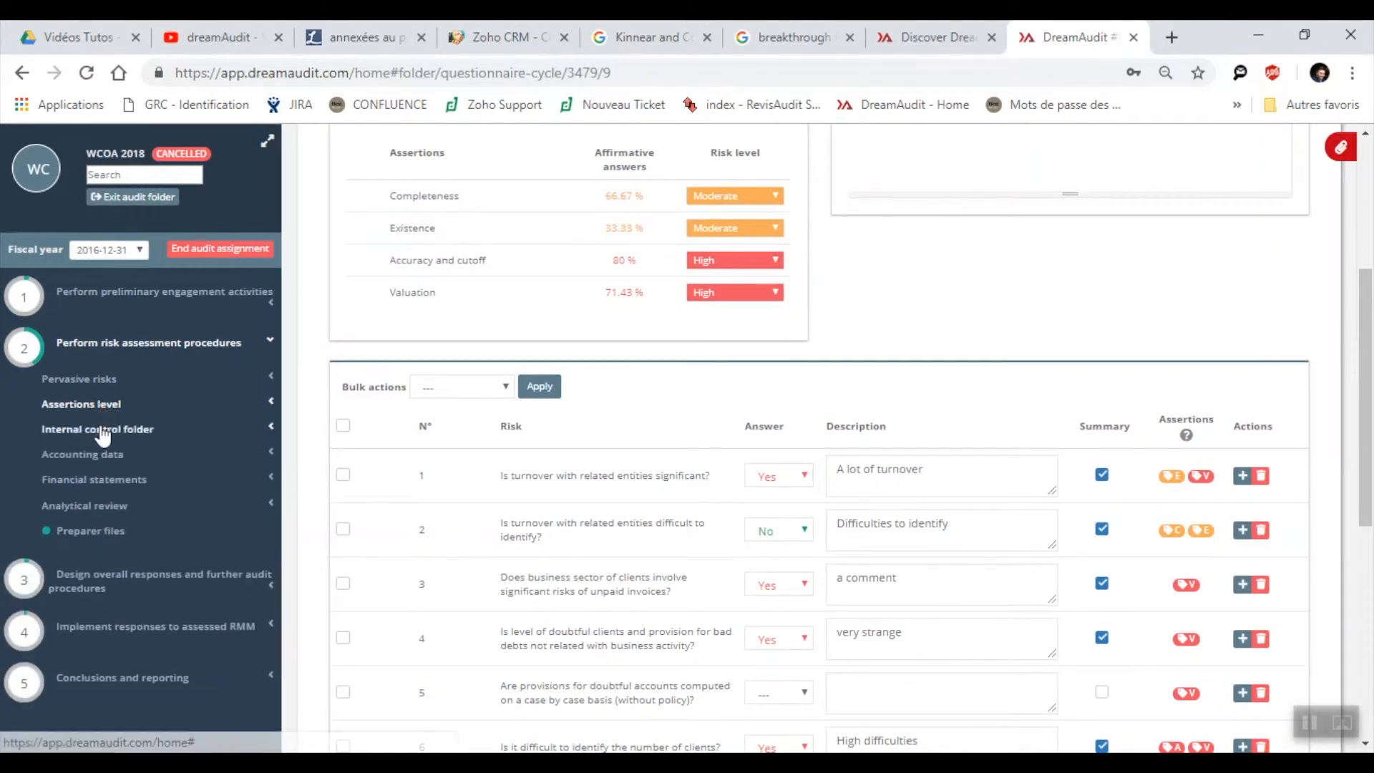
{"action": "left_click", "coordinate": [97, 428]}
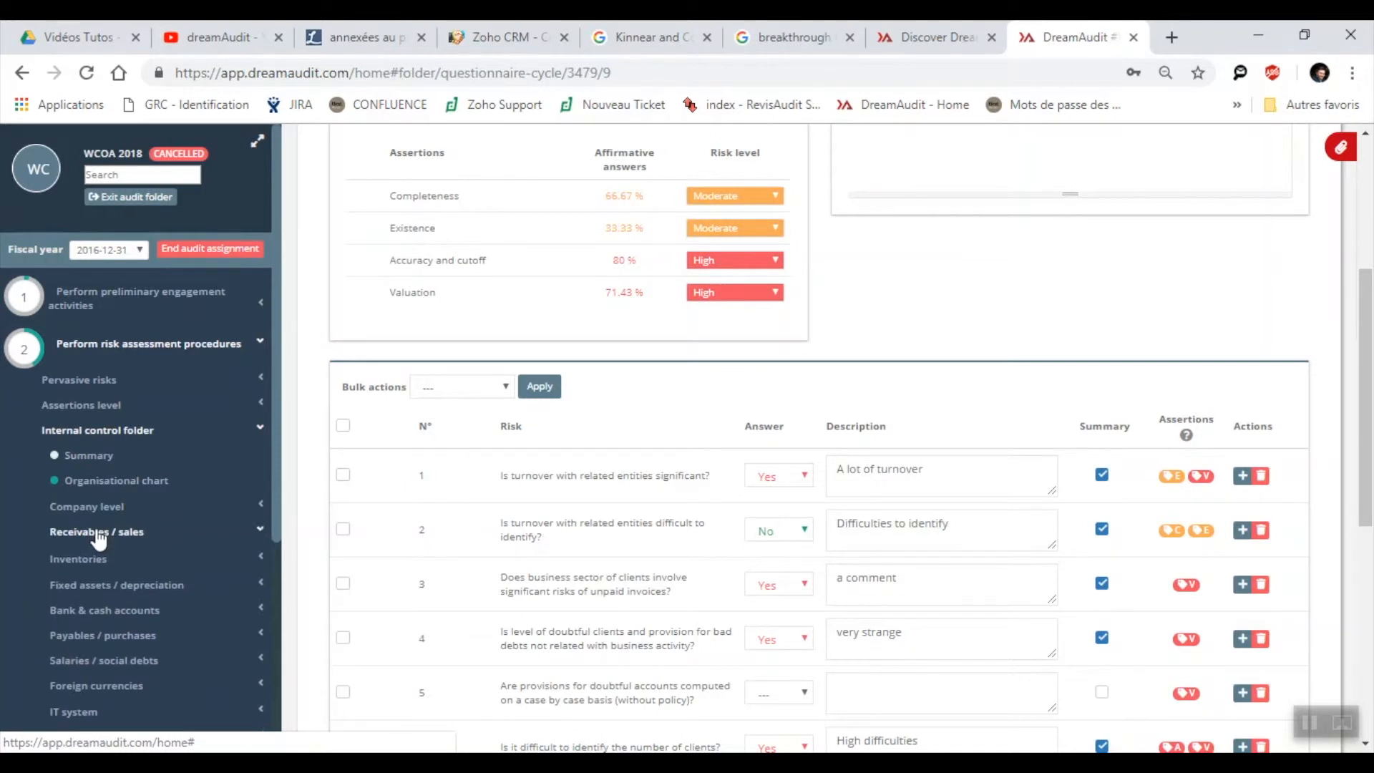
{"action": "left_click", "coordinate": [96, 531]}
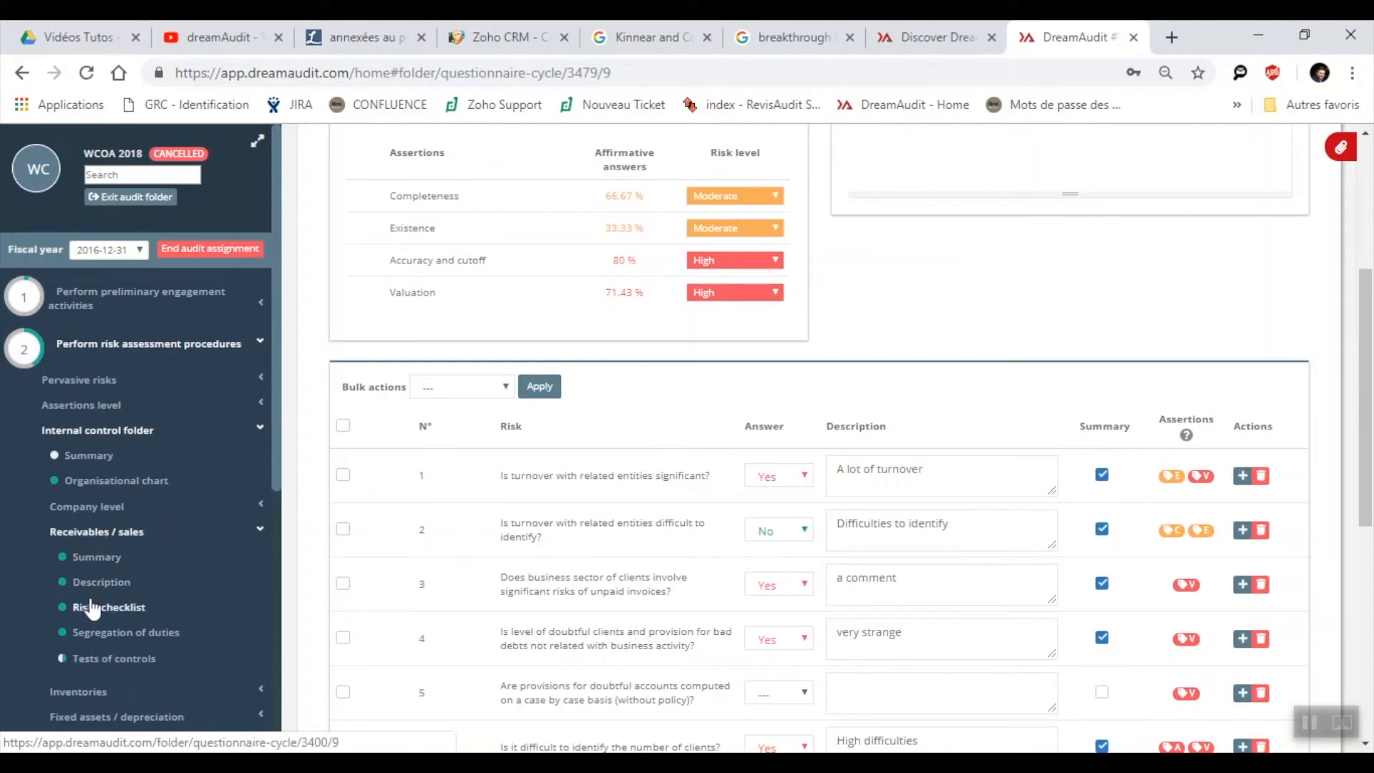
{"action": "left_click", "coordinate": [108, 607]}
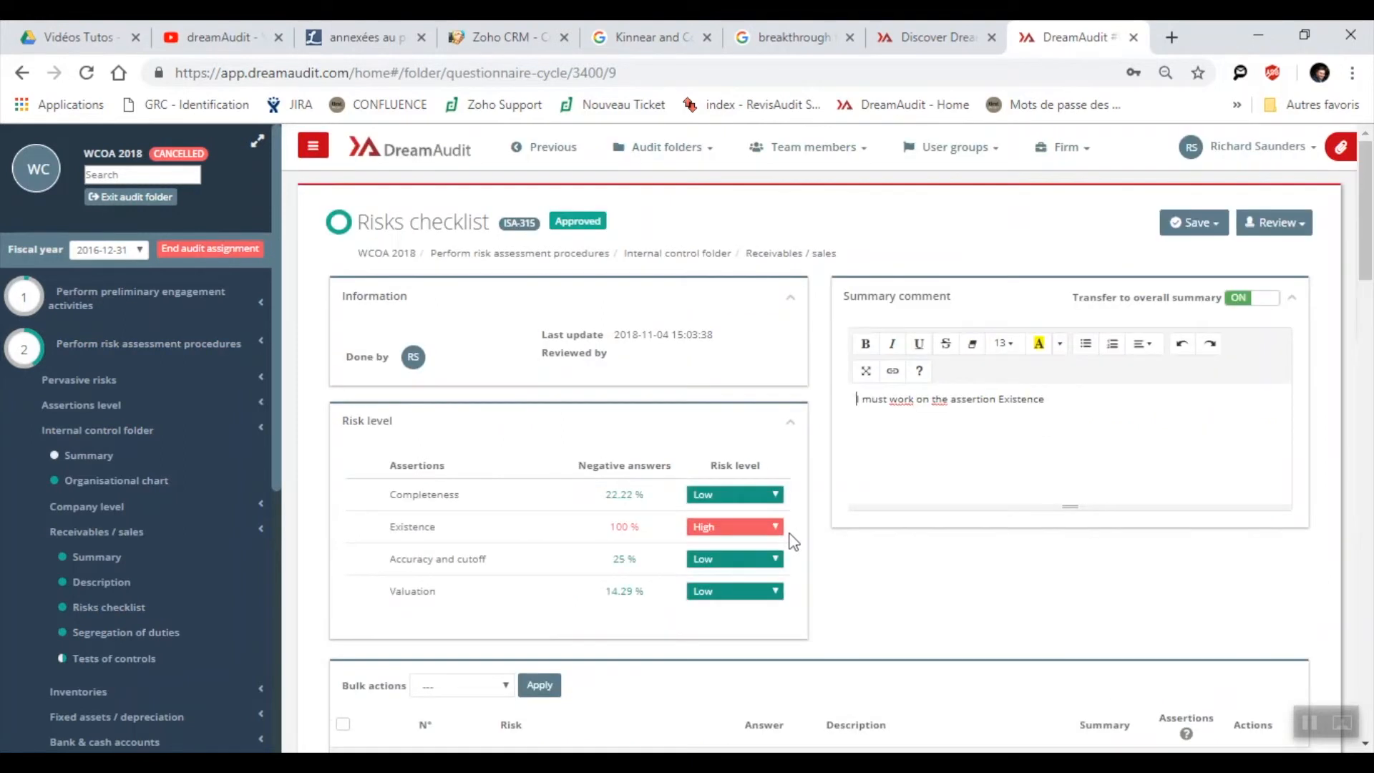
{"action": "scroll", "scroll_direction": "down", "scroll_amount": 3}
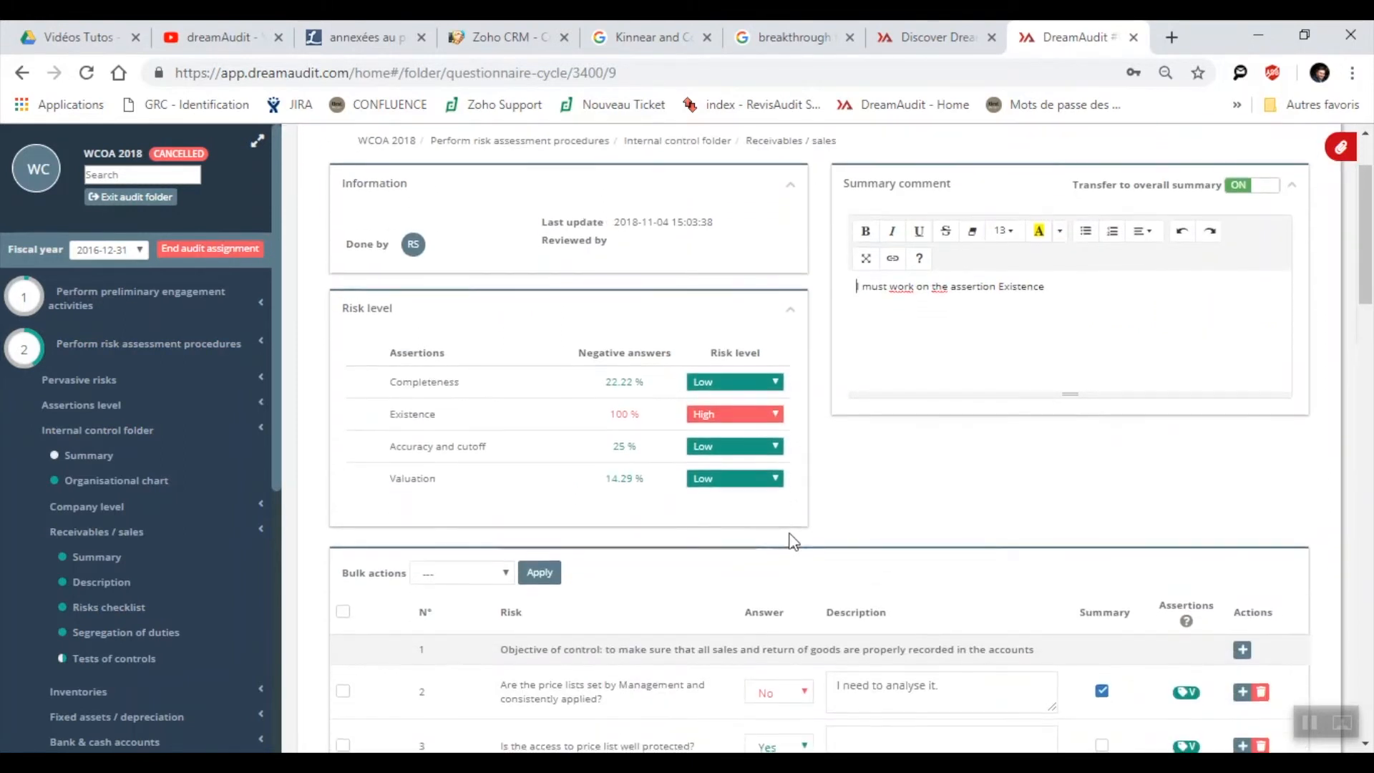
{"action": "scroll", "scroll_direction": "down", "scroll_amount": 3}
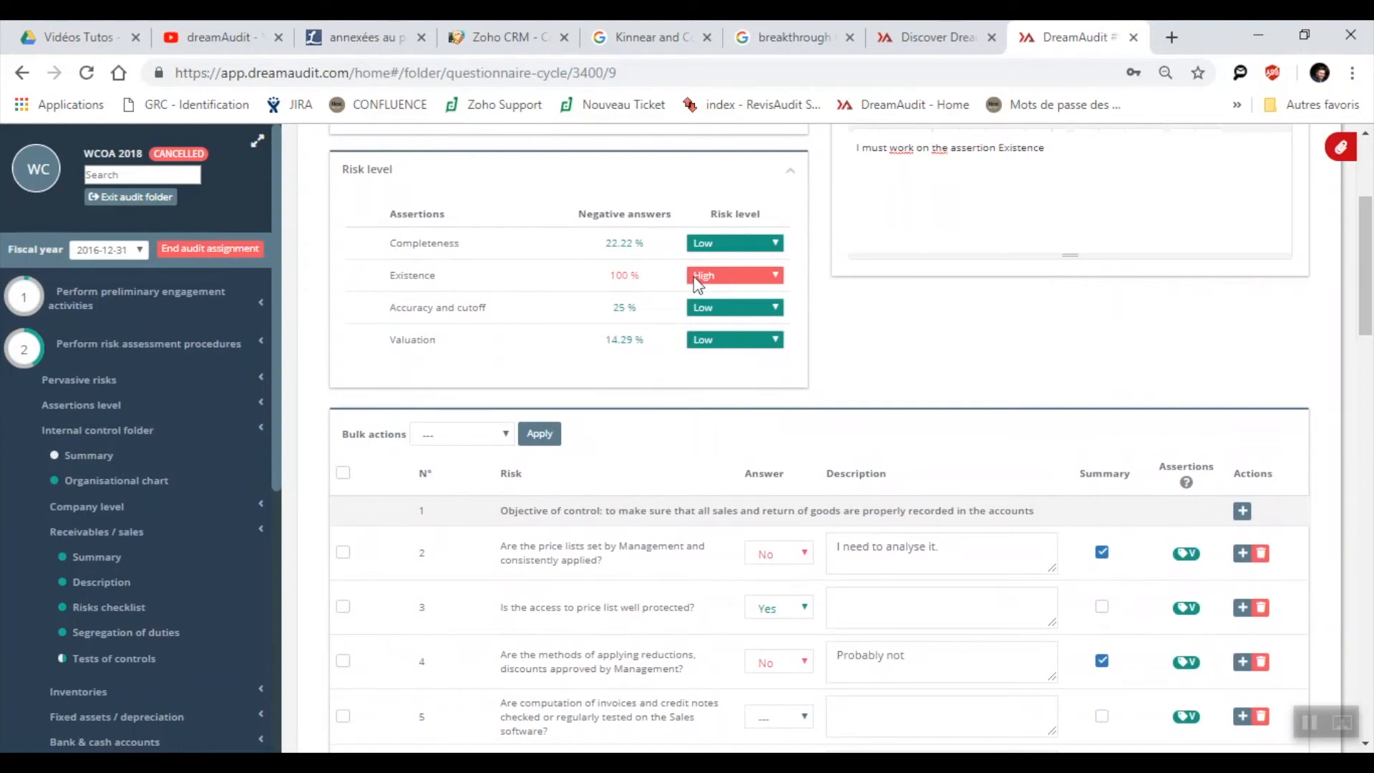
{"action": "scroll", "scroll_direction": "down", "scroll_amount": 3}
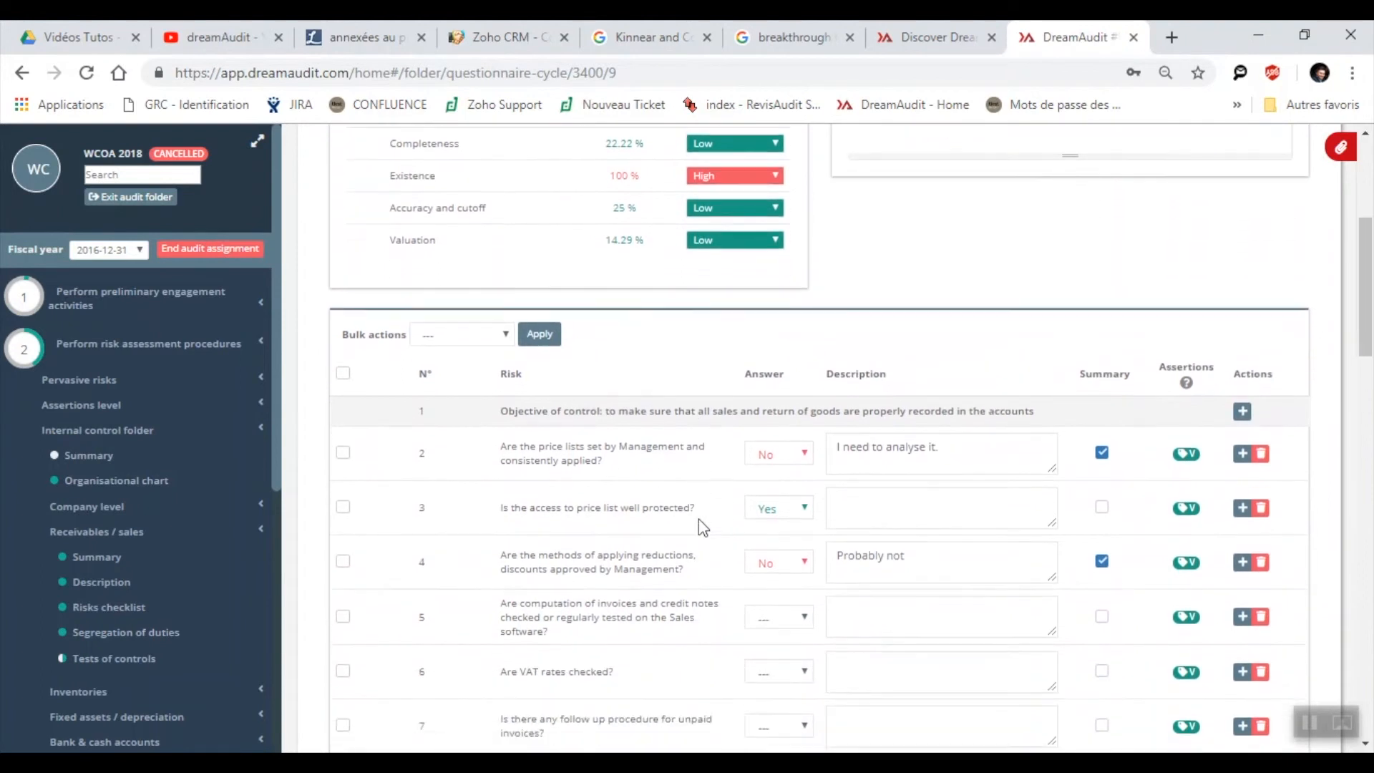
{"action": "scroll", "scroll_direction": "down", "scroll_amount": 3}
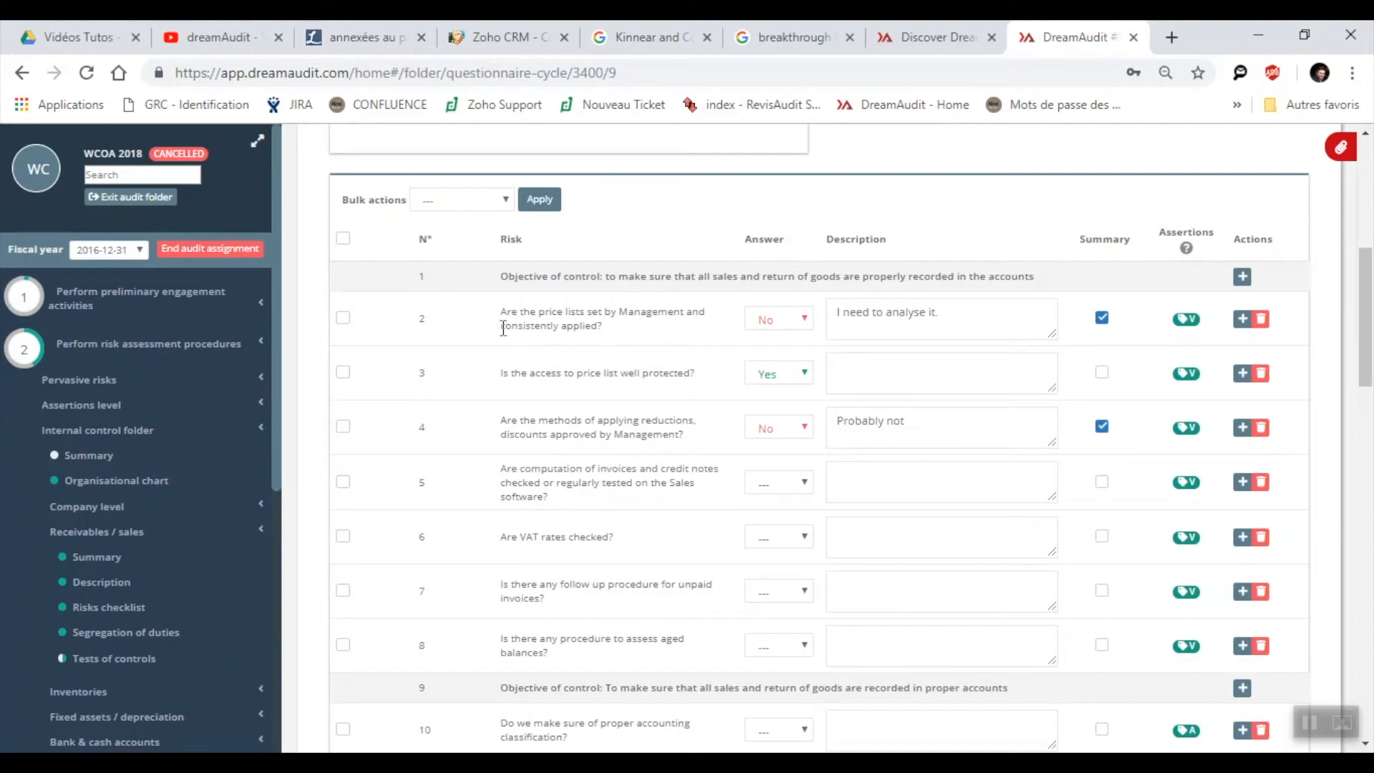
{"action": "mouse_move", "coordinate": [780, 327]}
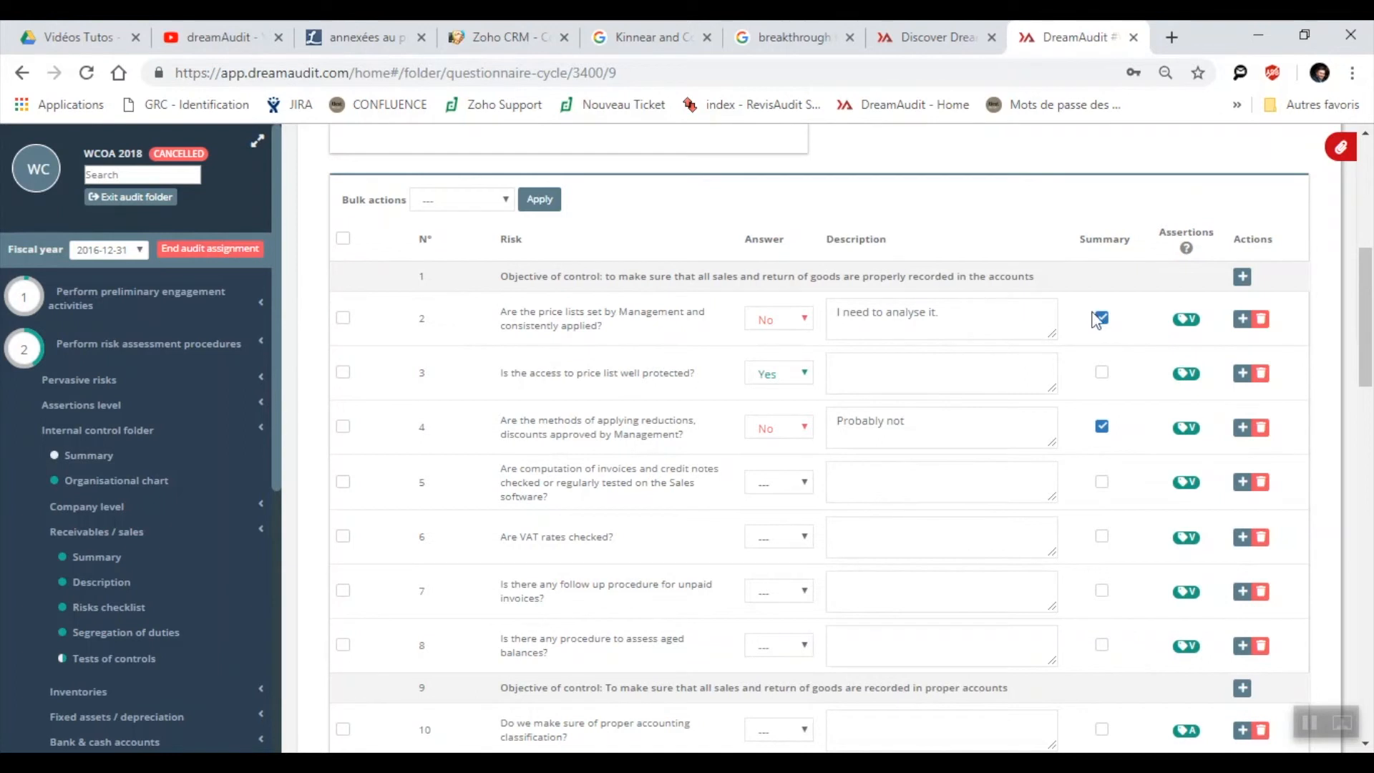
{"action": "left_click", "coordinate": [1102, 318]}
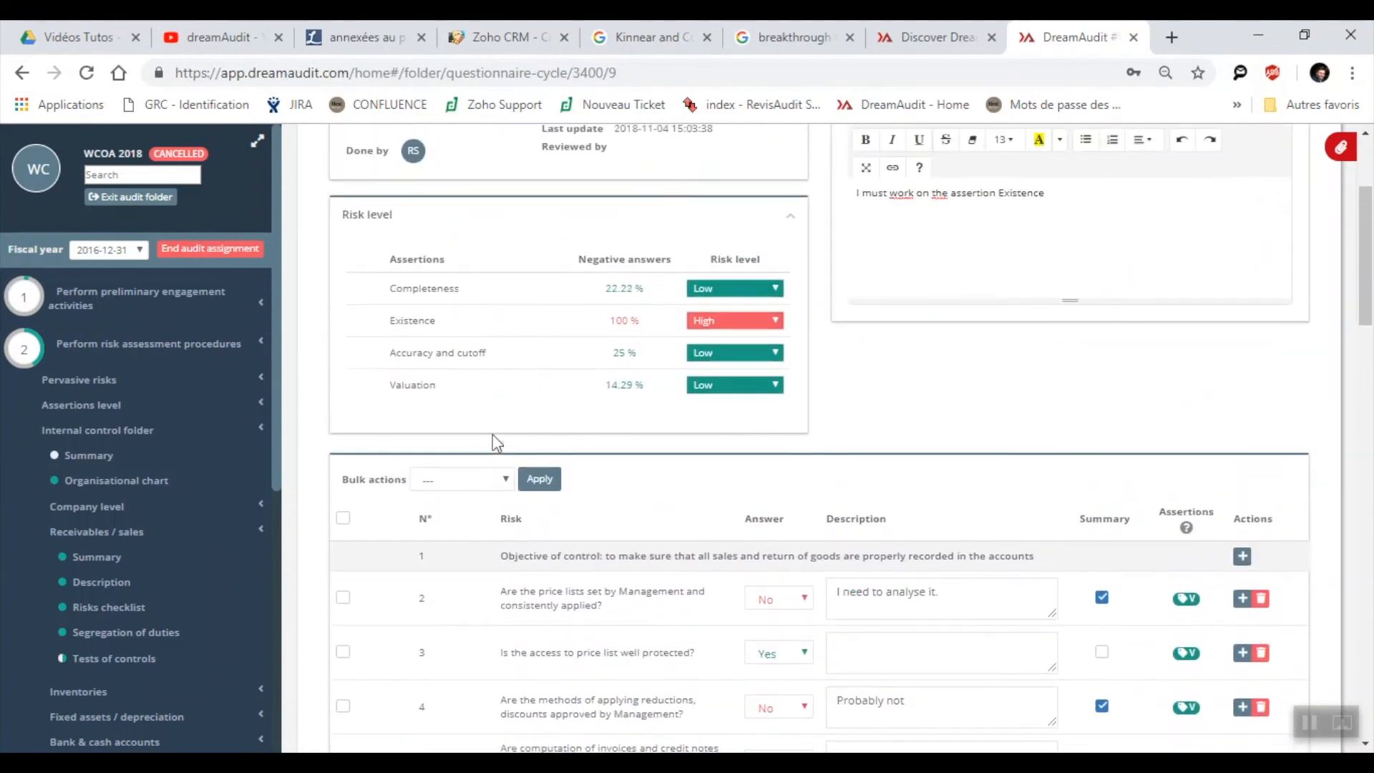
{"action": "scroll", "scroll_direction": "down", "scroll_amount": 3}
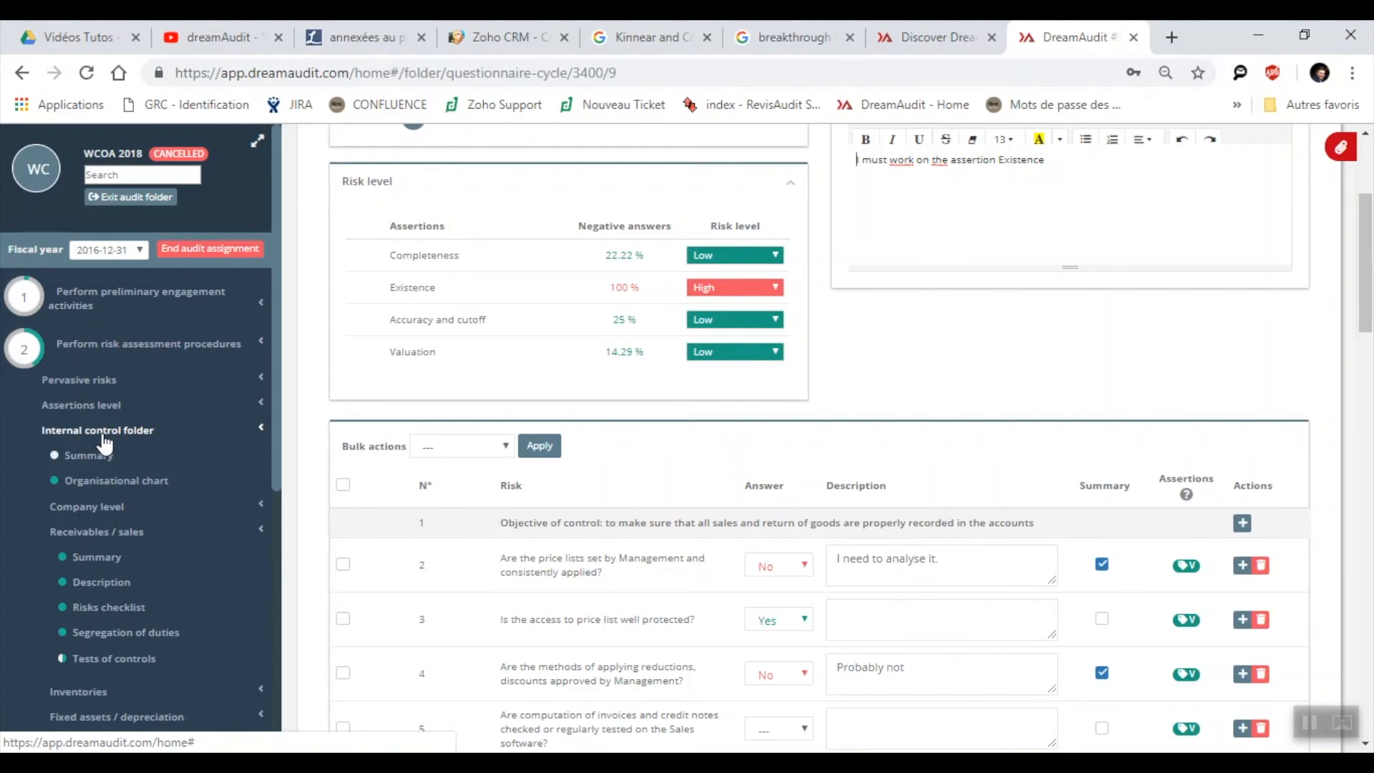
Step: Collapse the Internal control folder and step 2 so only the five main audit steps show
{"action": "left_click", "coordinate": [97, 428]}
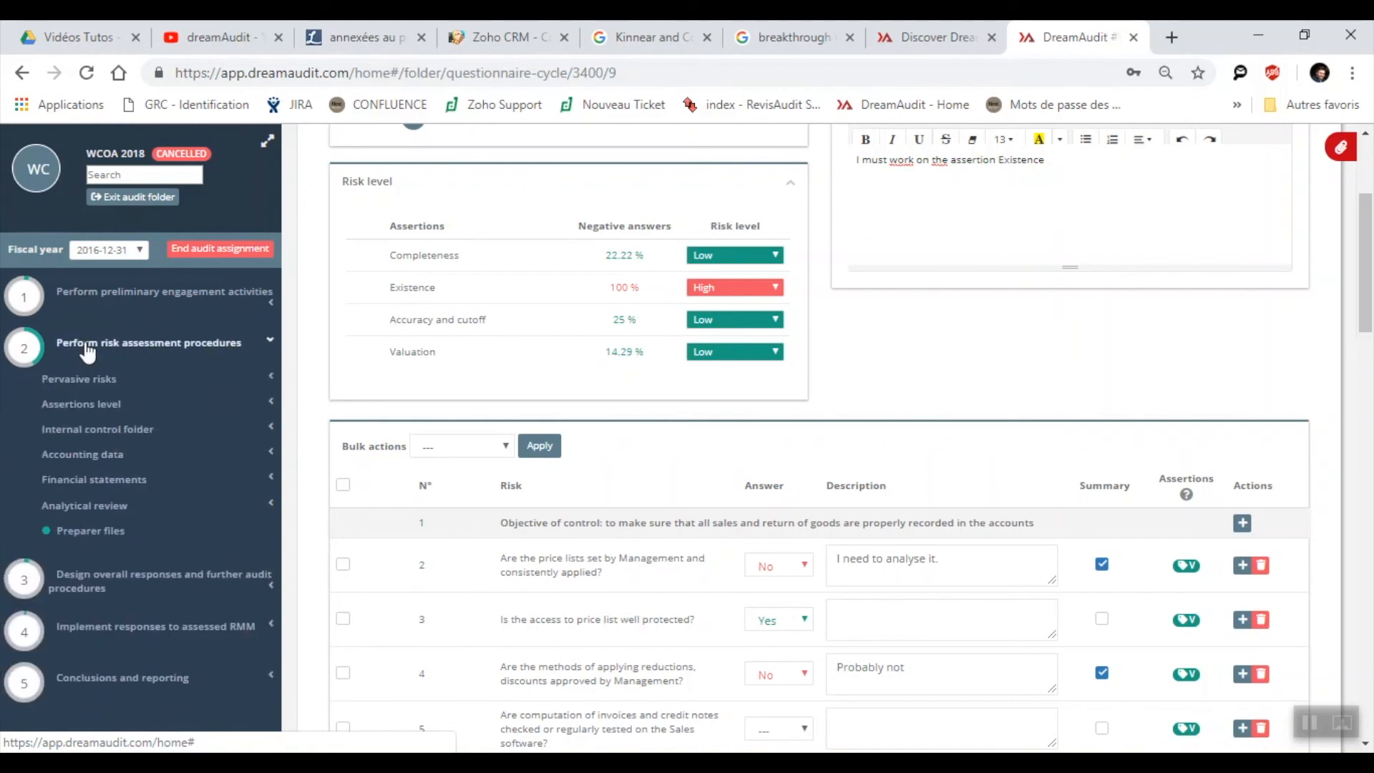
{"action": "left_click", "coordinate": [148, 343]}
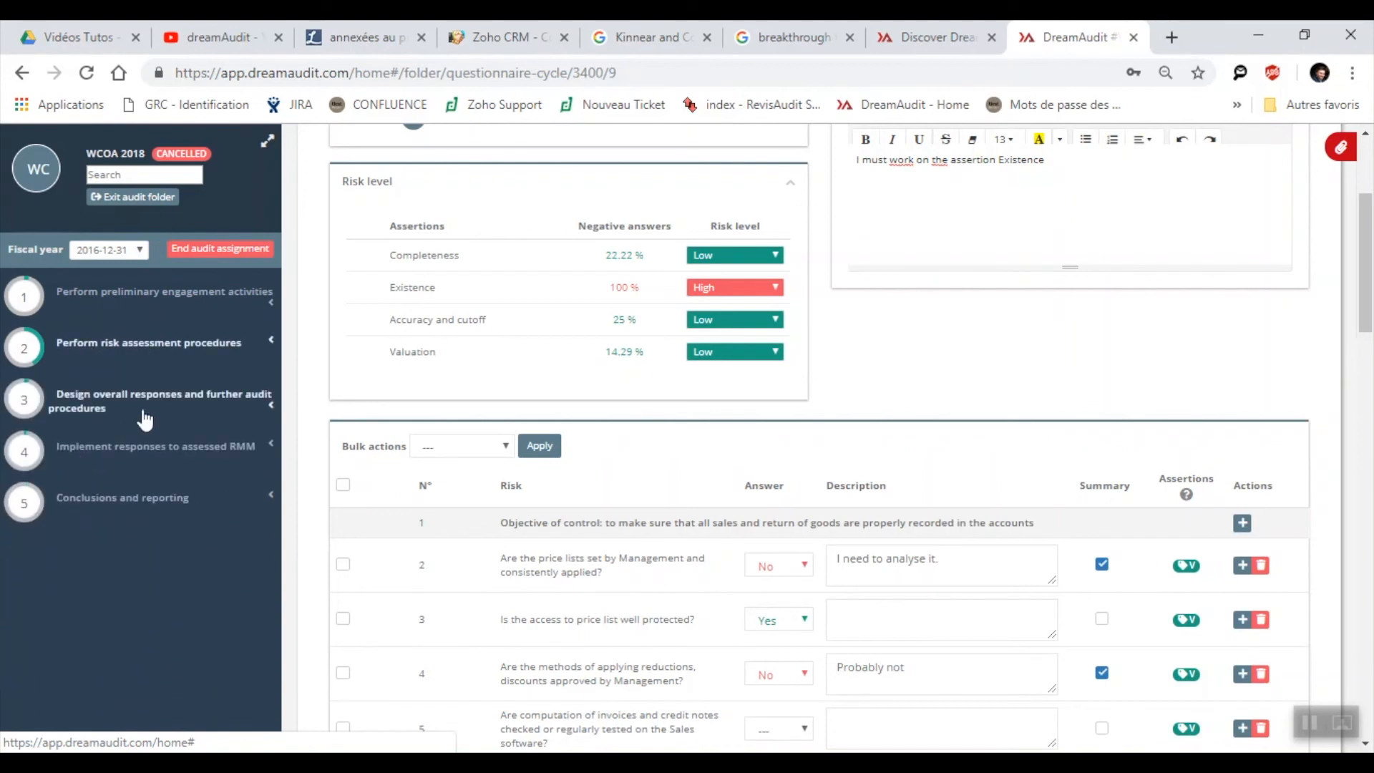